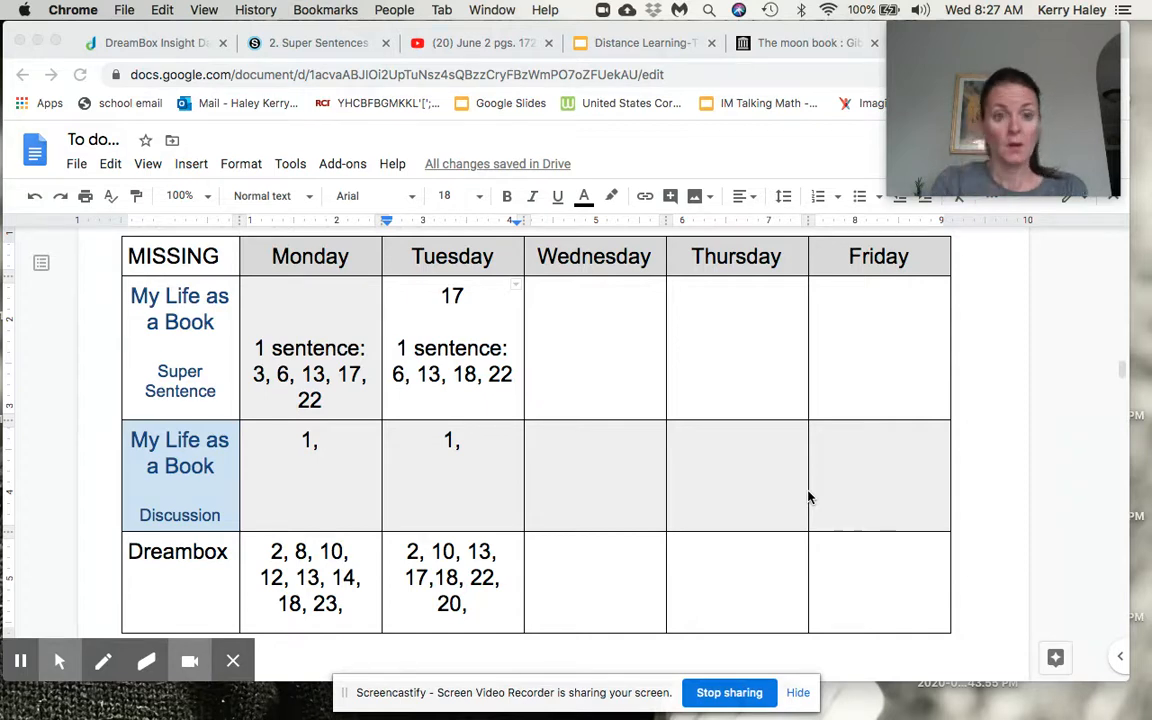
{"action": "mouse_move", "coordinate": [662, 492]}
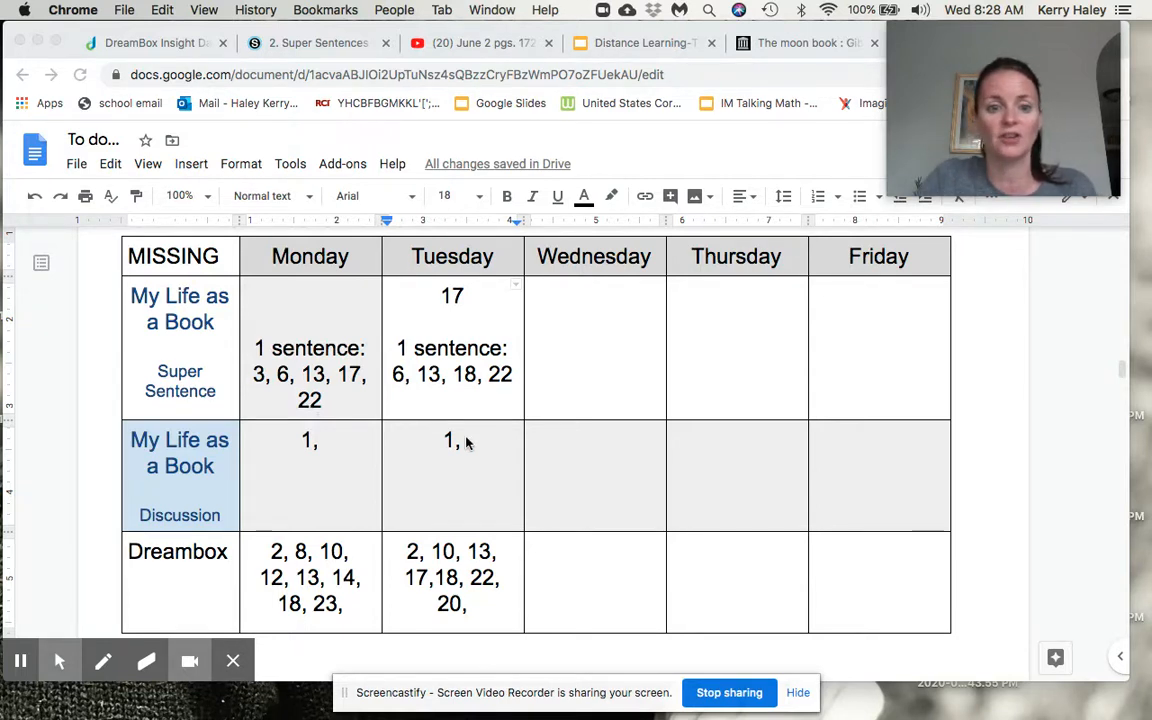
{"action": "mouse_move", "coordinate": [458, 380]}
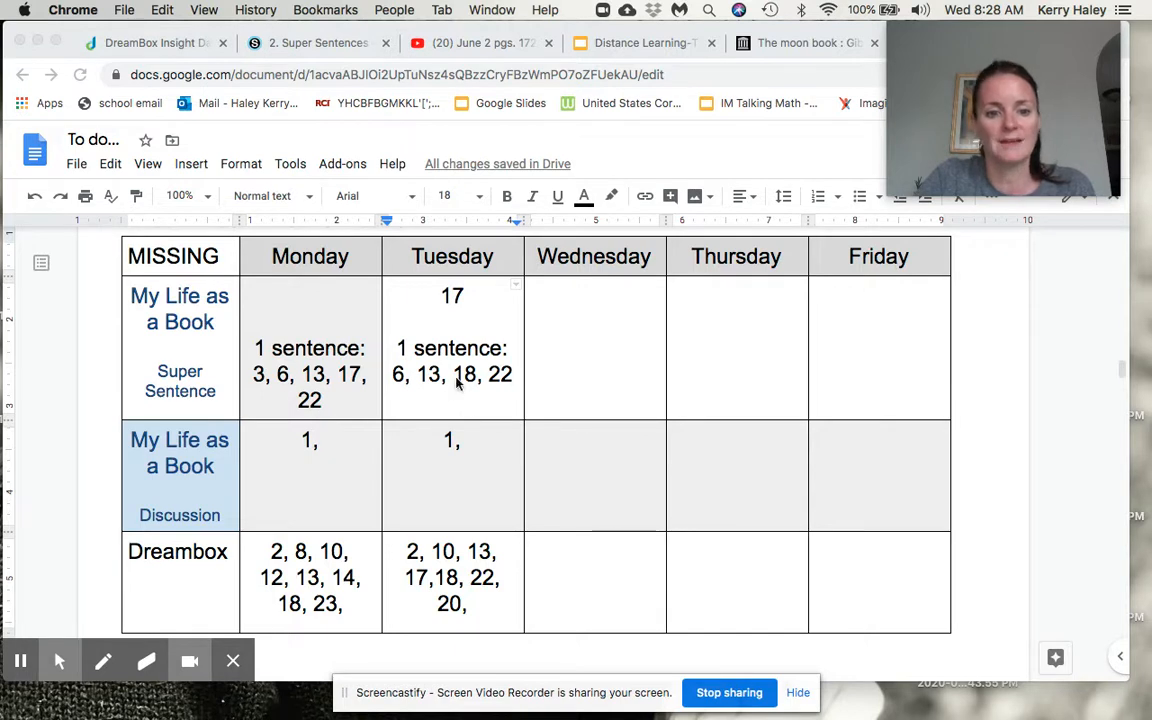
{"action": "mouse_move", "coordinate": [456, 408]}
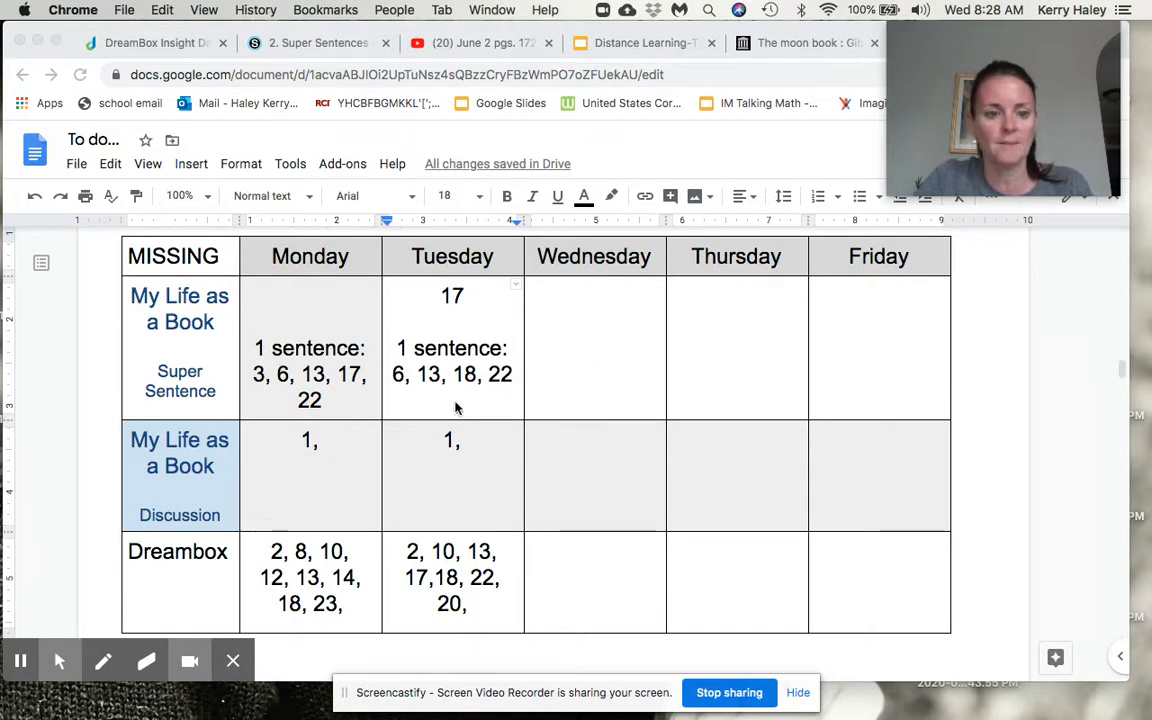
{"action": "mouse_move", "coordinate": [364, 500]}
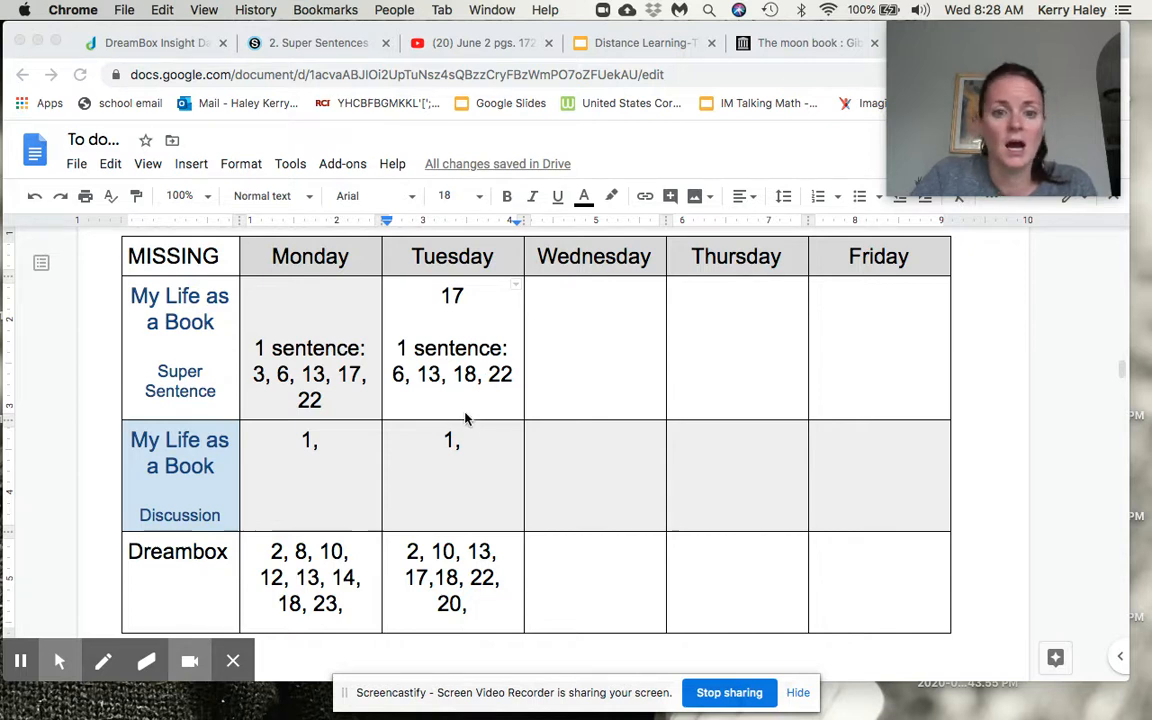
{"action": "mouse_move", "coordinate": [384, 558]}
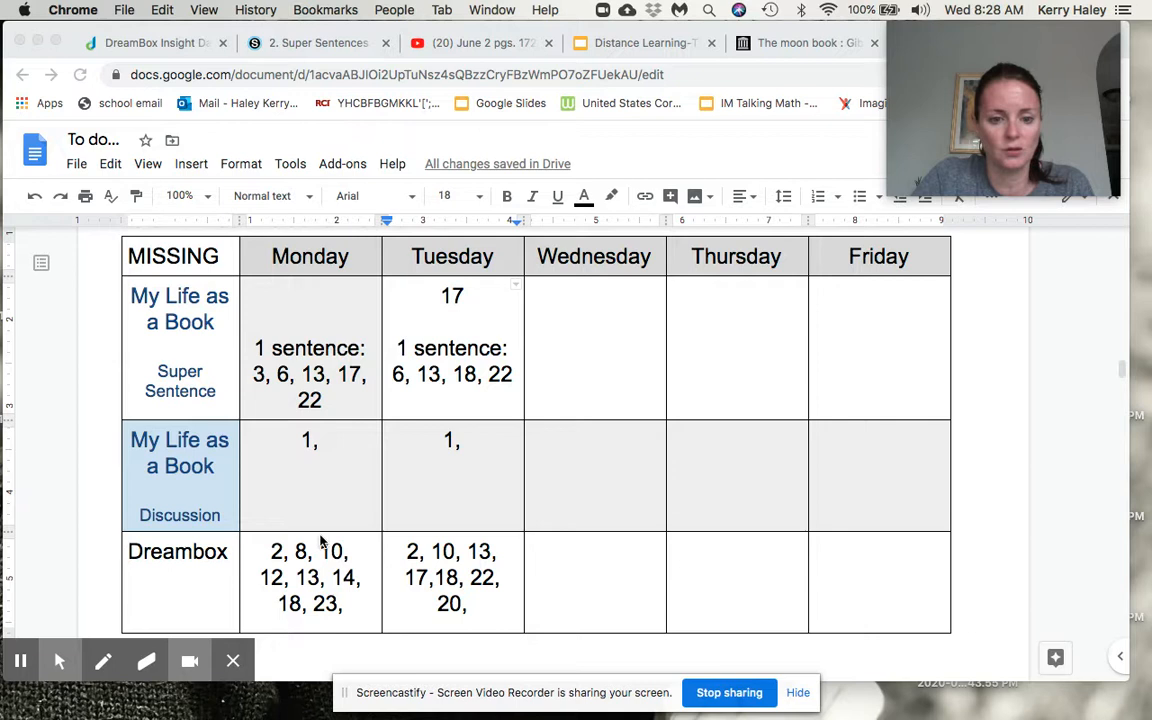
{"action": "mouse_move", "coordinate": [504, 540]}
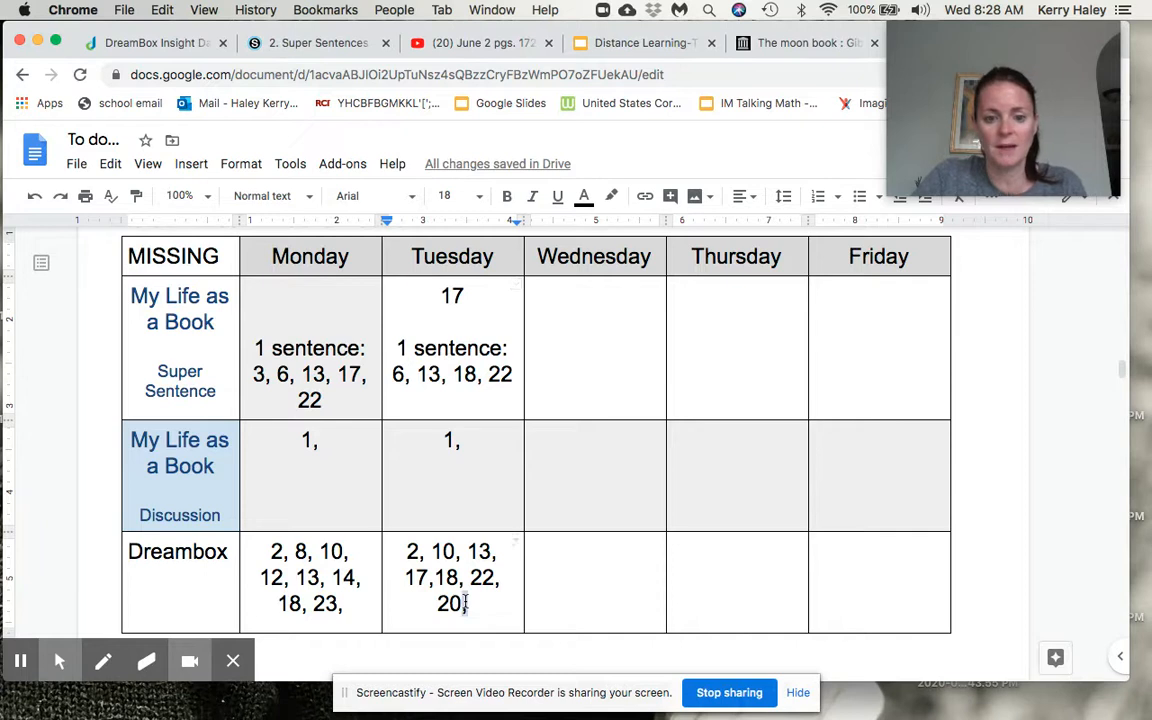
Step: Correct the Tuesday Dreambox cell to read 2, 10, 13, 17, 18, 20, 22
{"action": "key", "text": "backspace"}
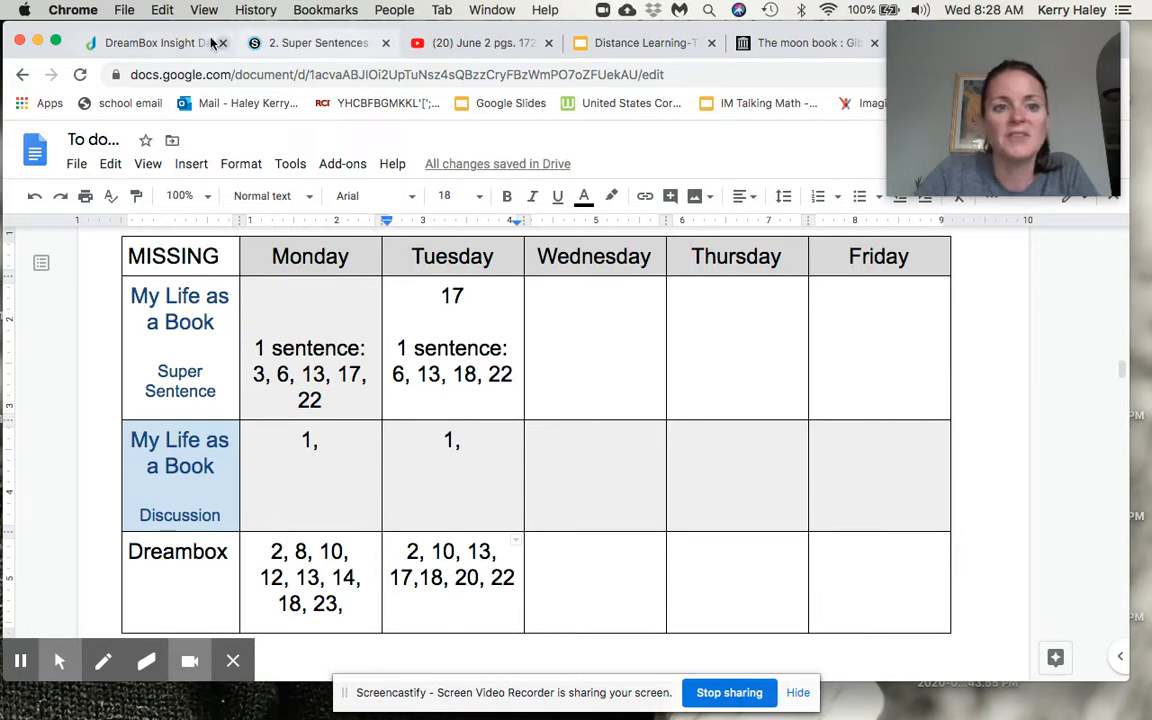
Step: Review the June 2 DreamBox class report of each student's time and lessons completed
{"action": "left_click", "coordinate": [140, 44]}
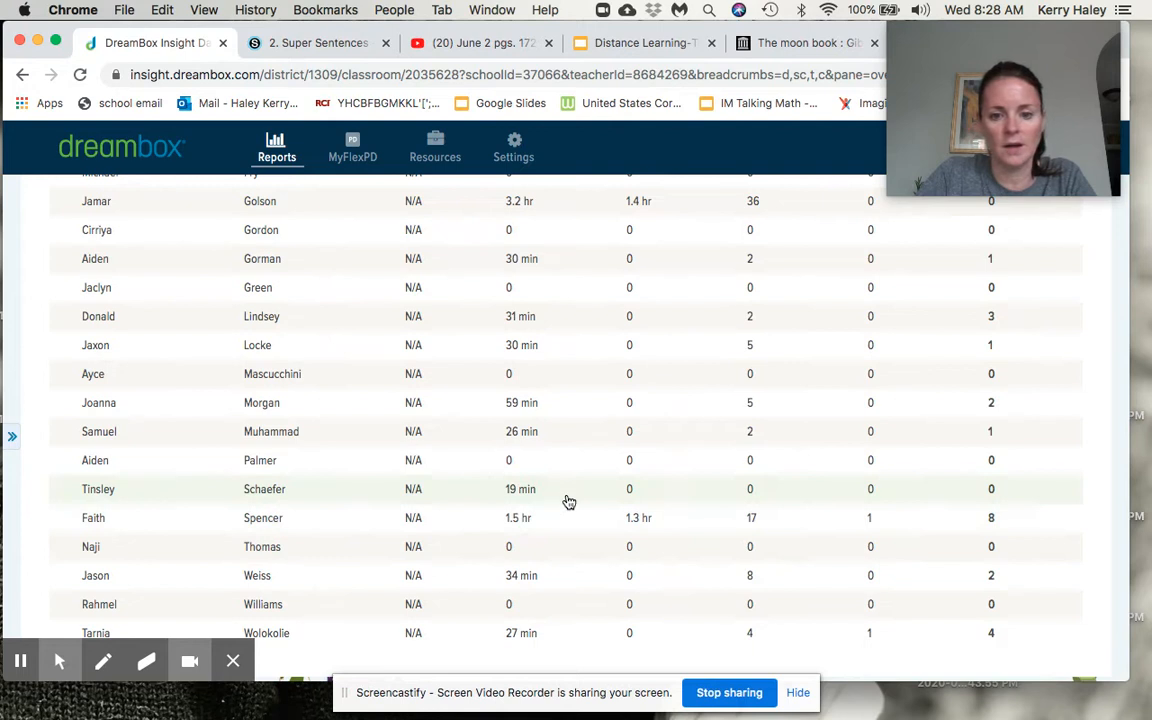
{"action": "mouse_move", "coordinate": [988, 488]}
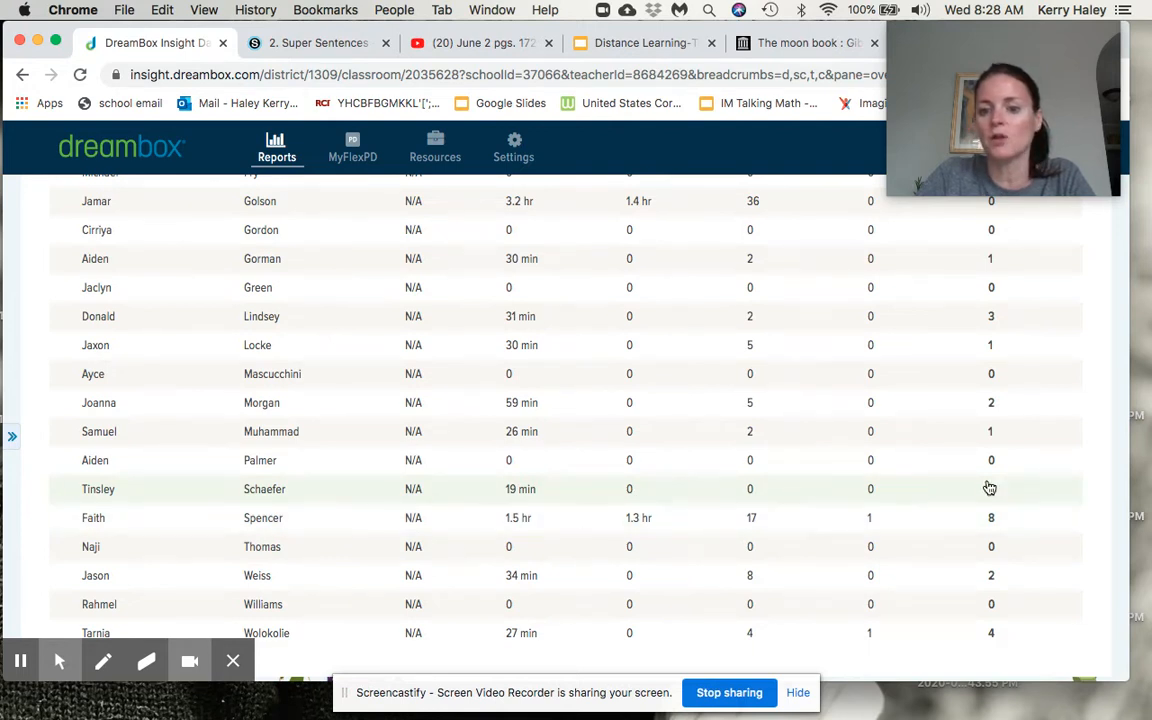
{"action": "mouse_move", "coordinate": [888, 478]}
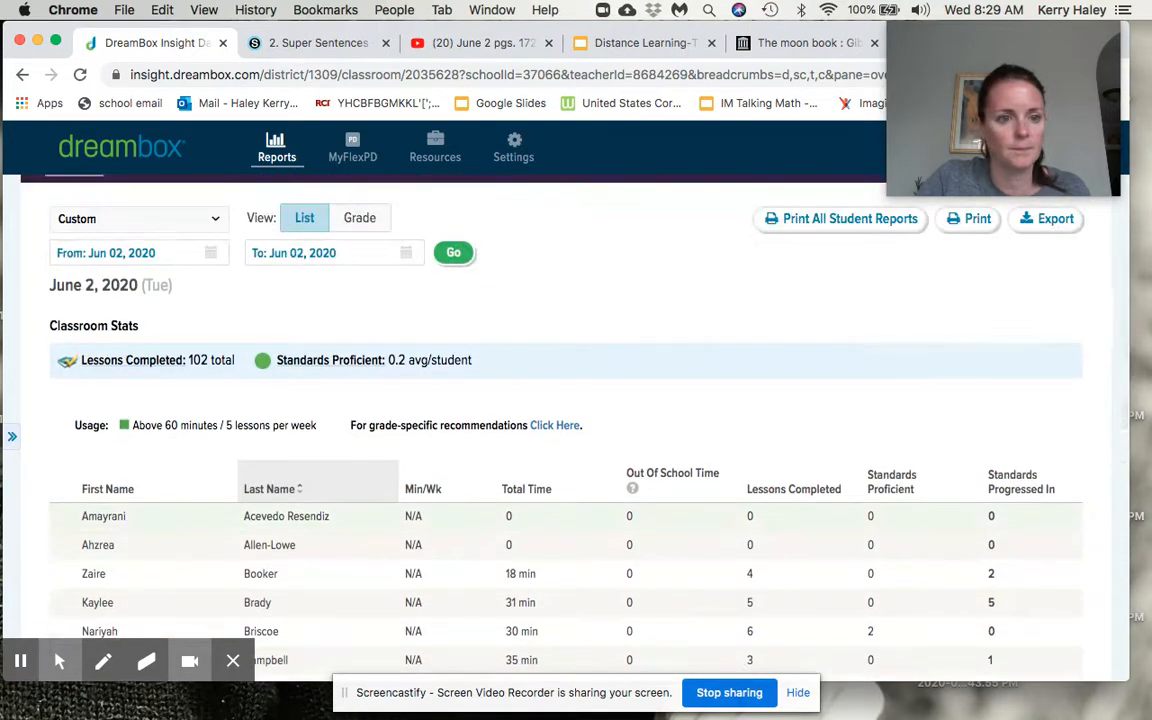
{"action": "scroll", "scroll_direction": "down", "scroll_amount": 3}
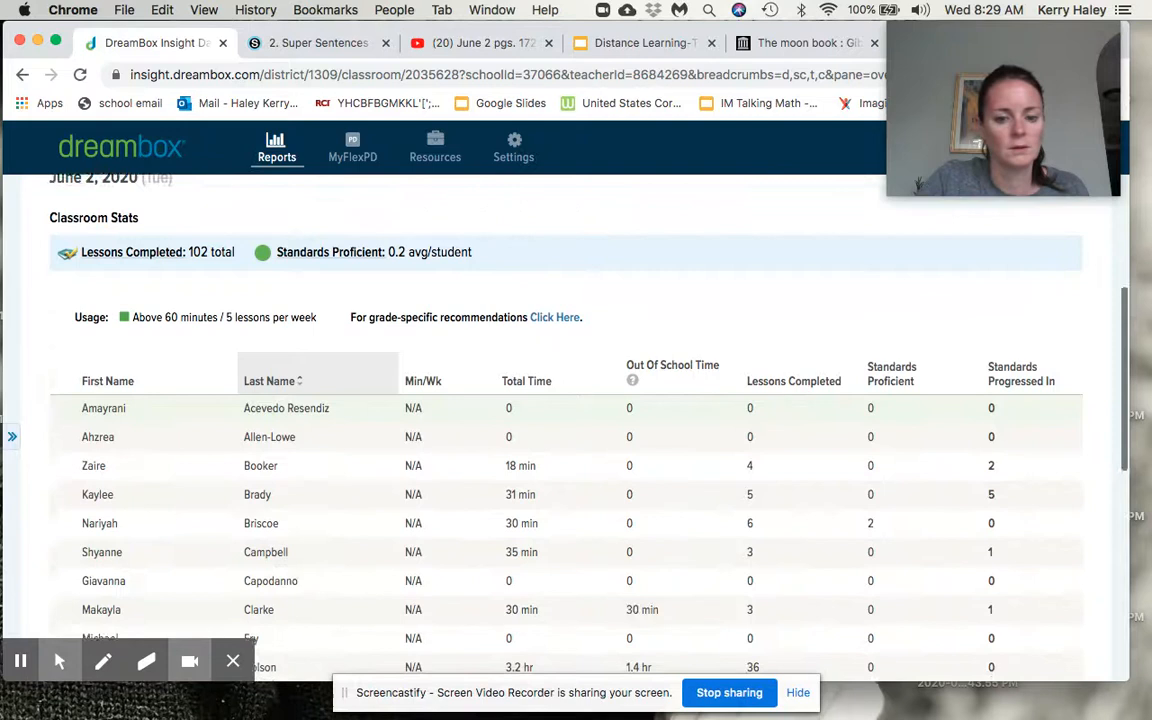
{"action": "scroll", "scroll_direction": "down", "scroll_amount": 3}
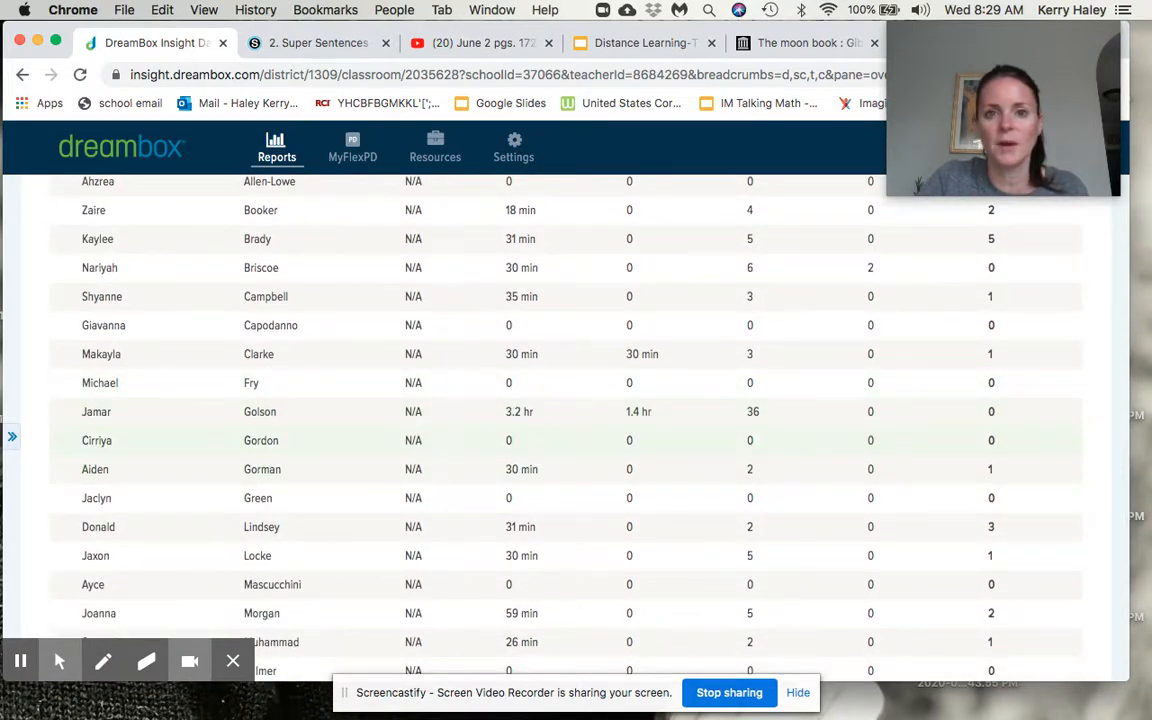
{"action": "mouse_move", "coordinate": [742, 396]}
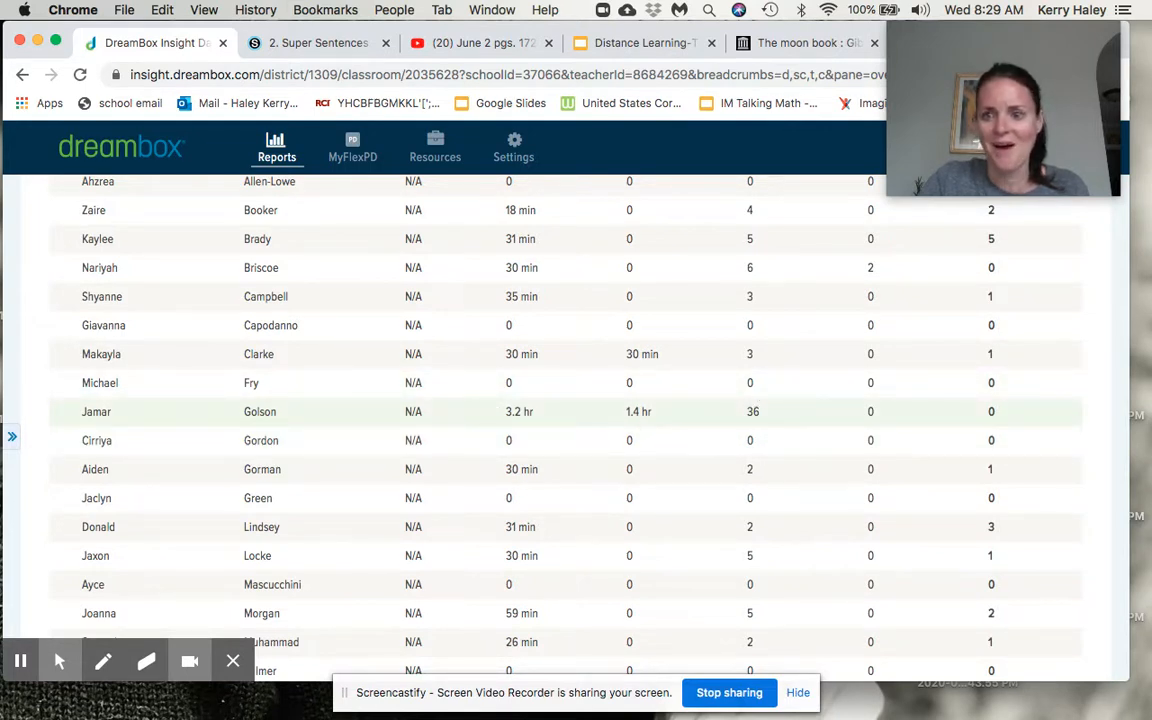
{"action": "mouse_move", "coordinate": [838, 424]}
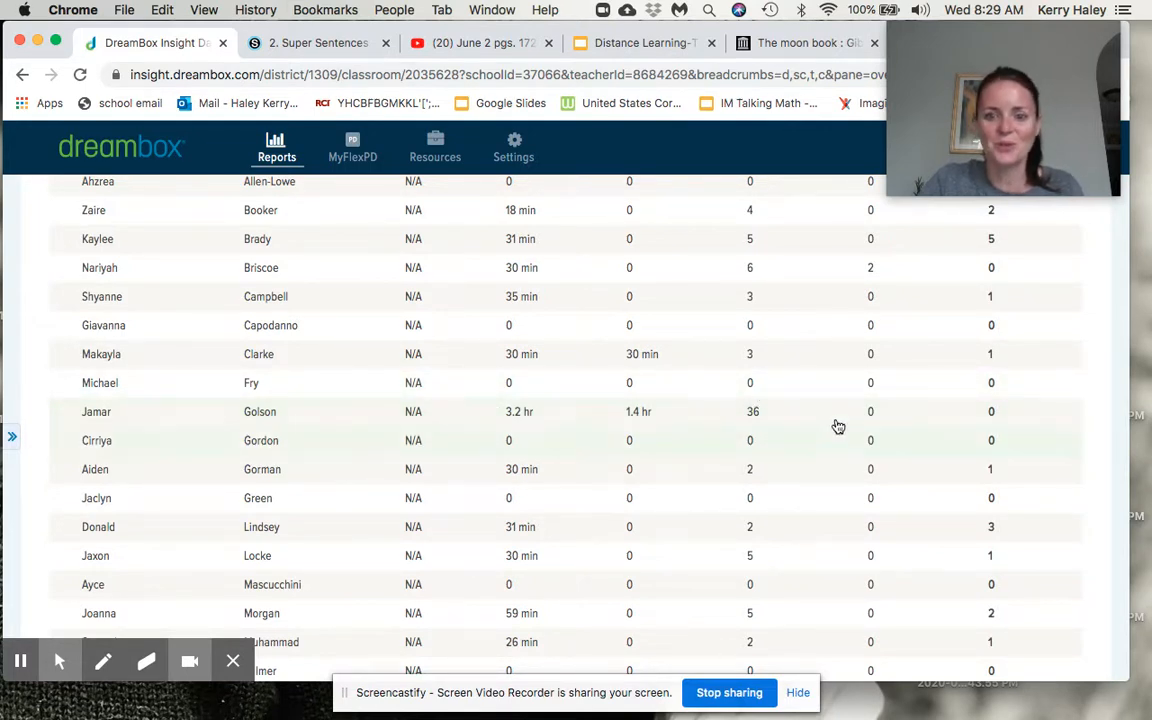
{"action": "mouse_move", "coordinate": [784, 442]}
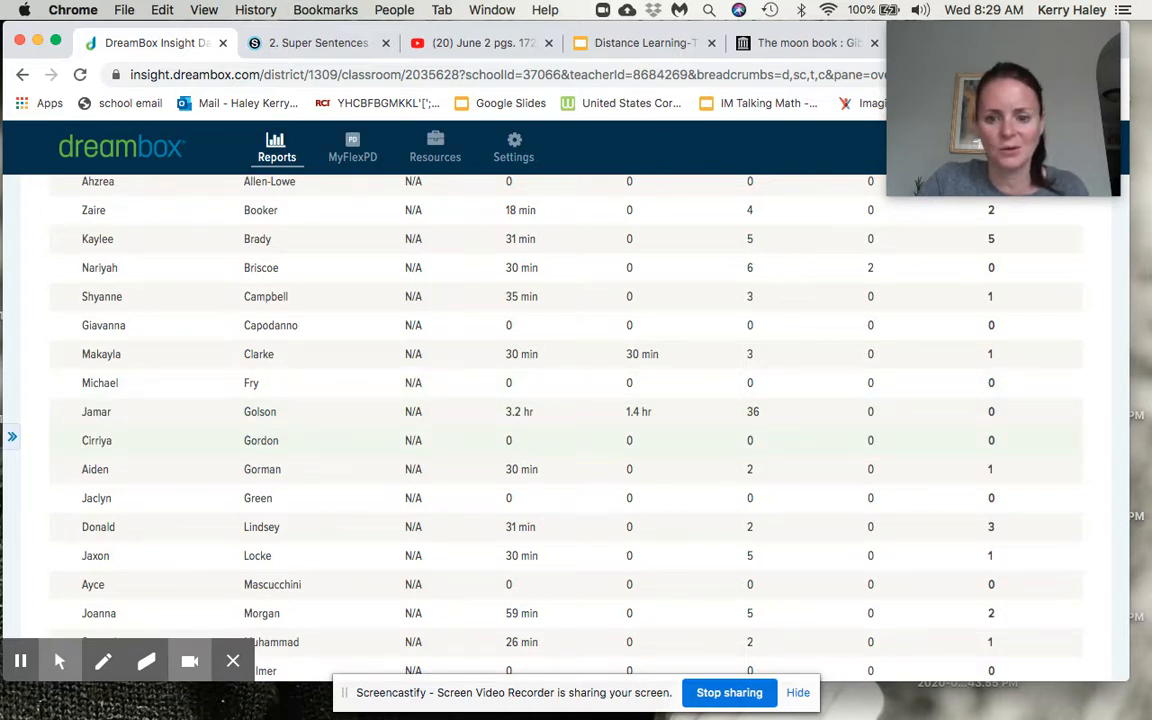
{"action": "scroll", "scroll_direction": "down", "scroll_amount": 3}
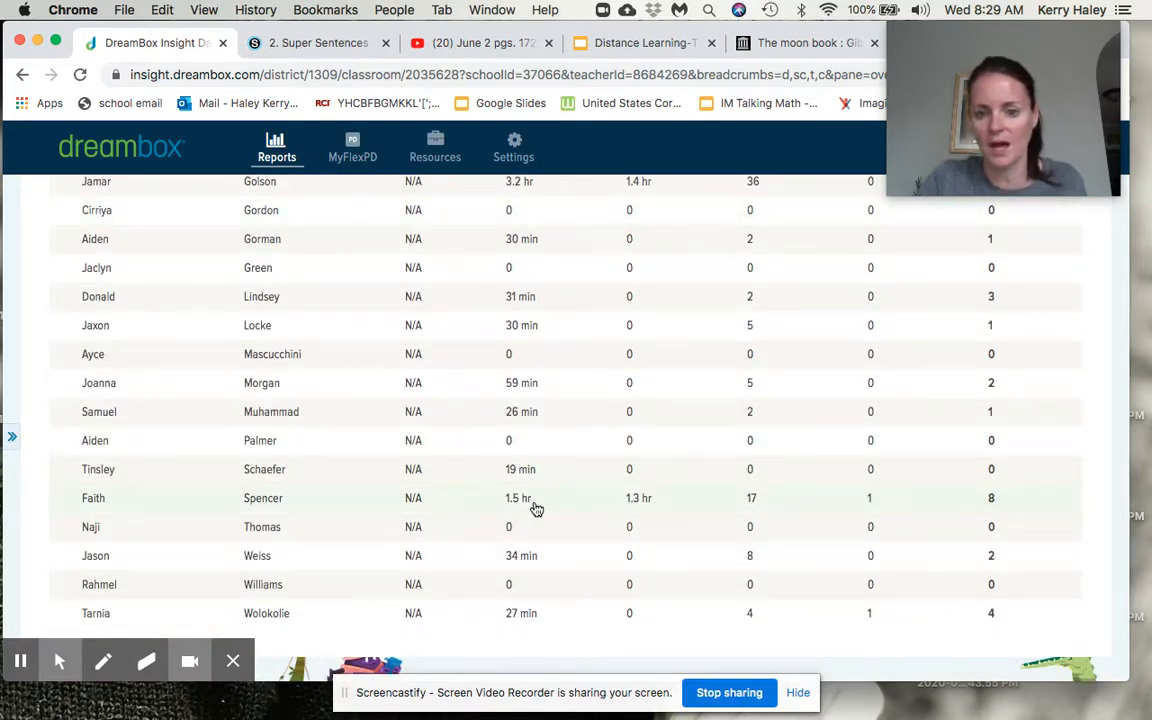
{"action": "mouse_move", "coordinate": [778, 500]}
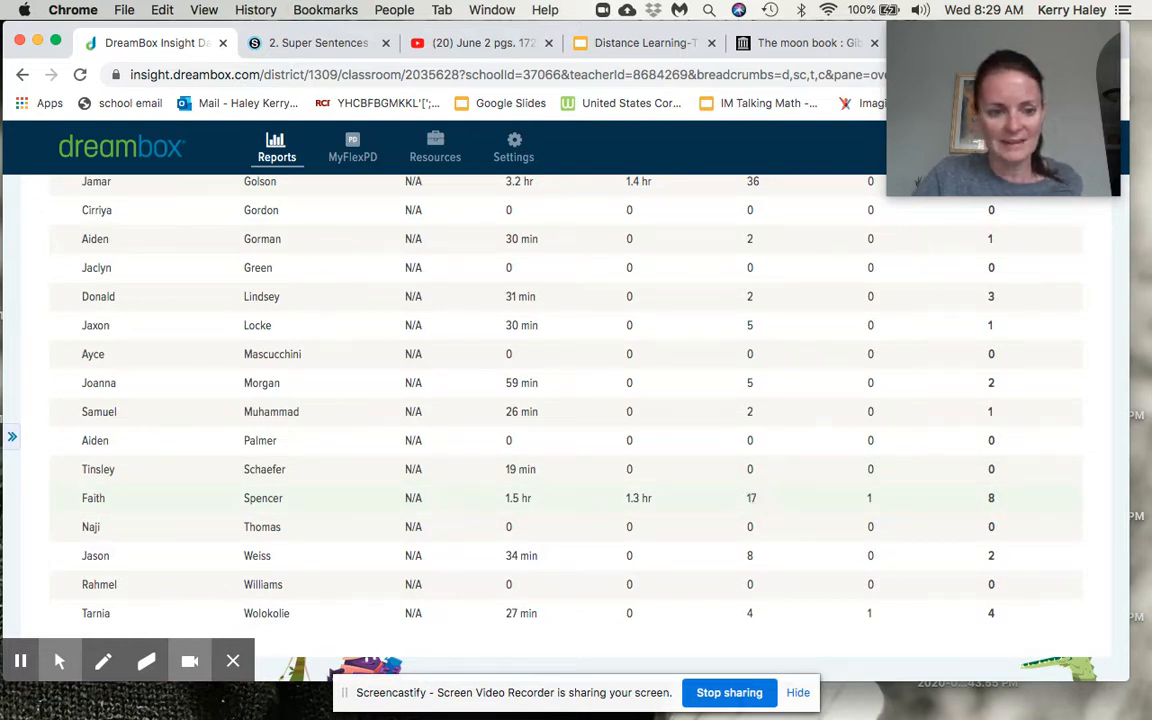
{"action": "mouse_move", "coordinate": [760, 596]}
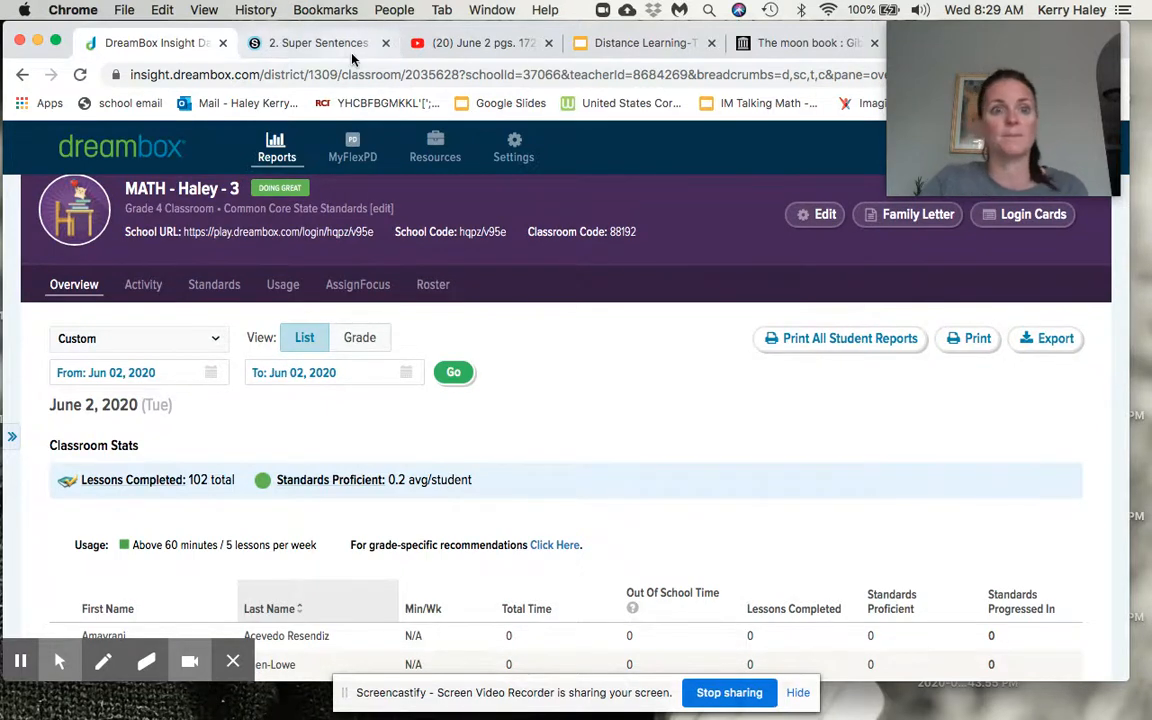
{"action": "mouse_move", "coordinate": [754, 164]}
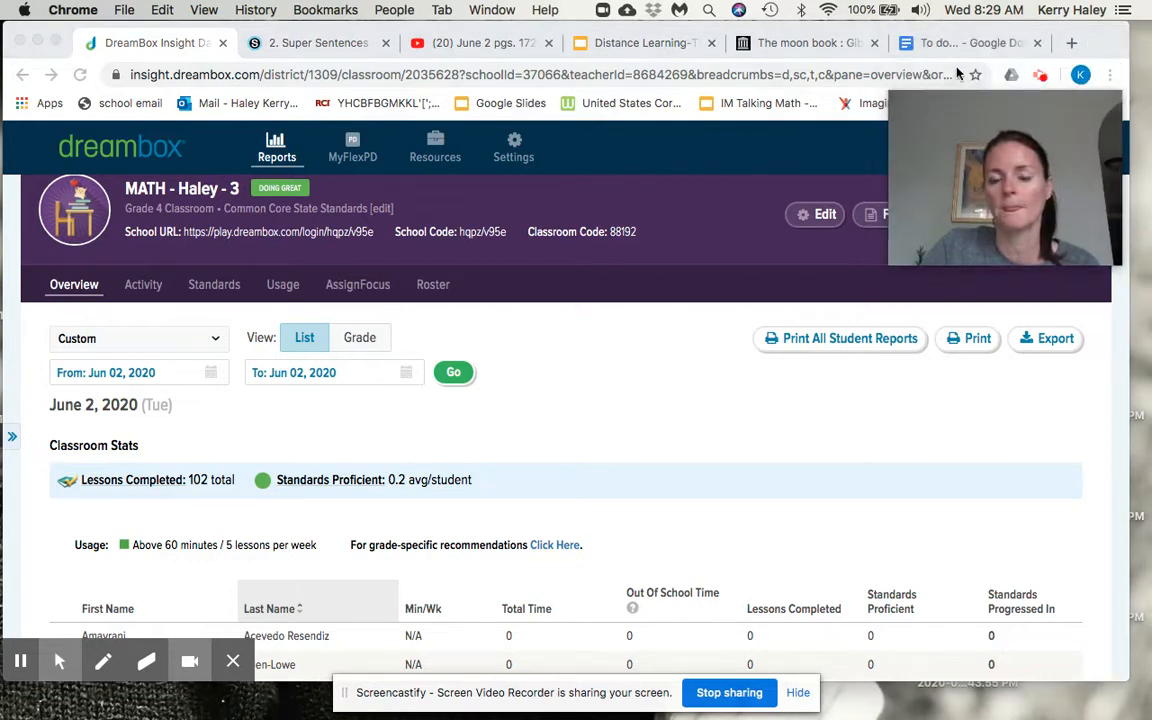
Step: Check the to-do tracker document, then return to the Super Sentences assignment in Schoology
{"action": "left_click", "coordinate": [964, 44]}
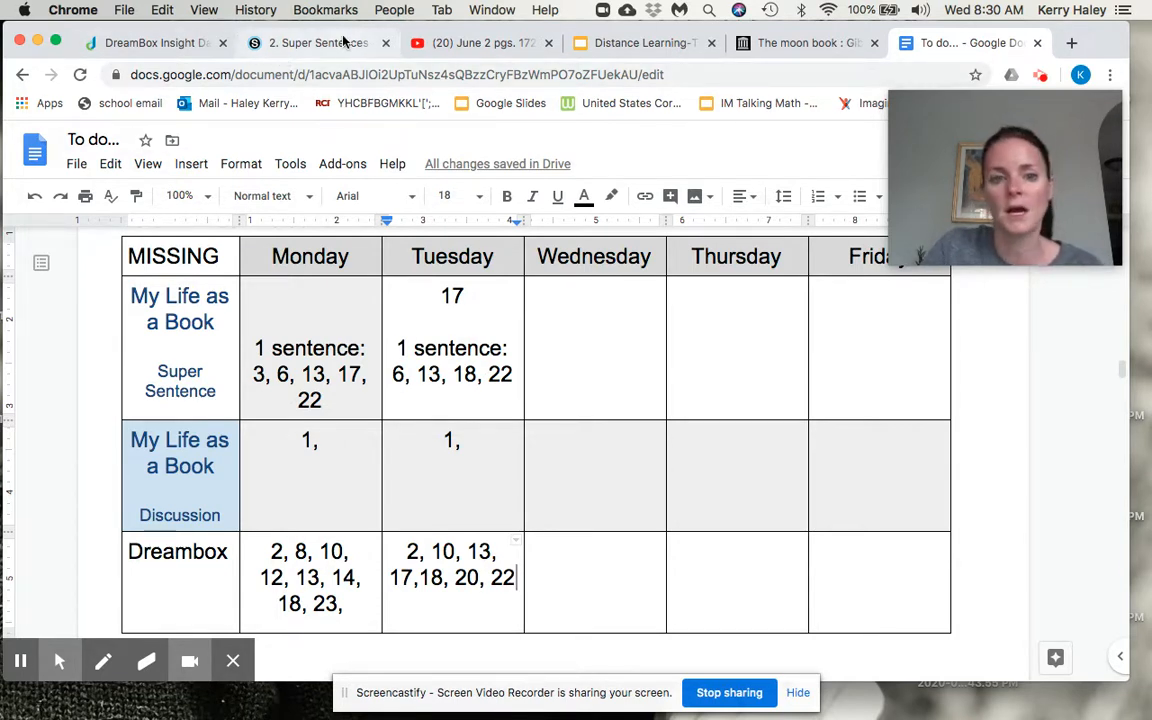
{"action": "left_click", "coordinate": [320, 44]}
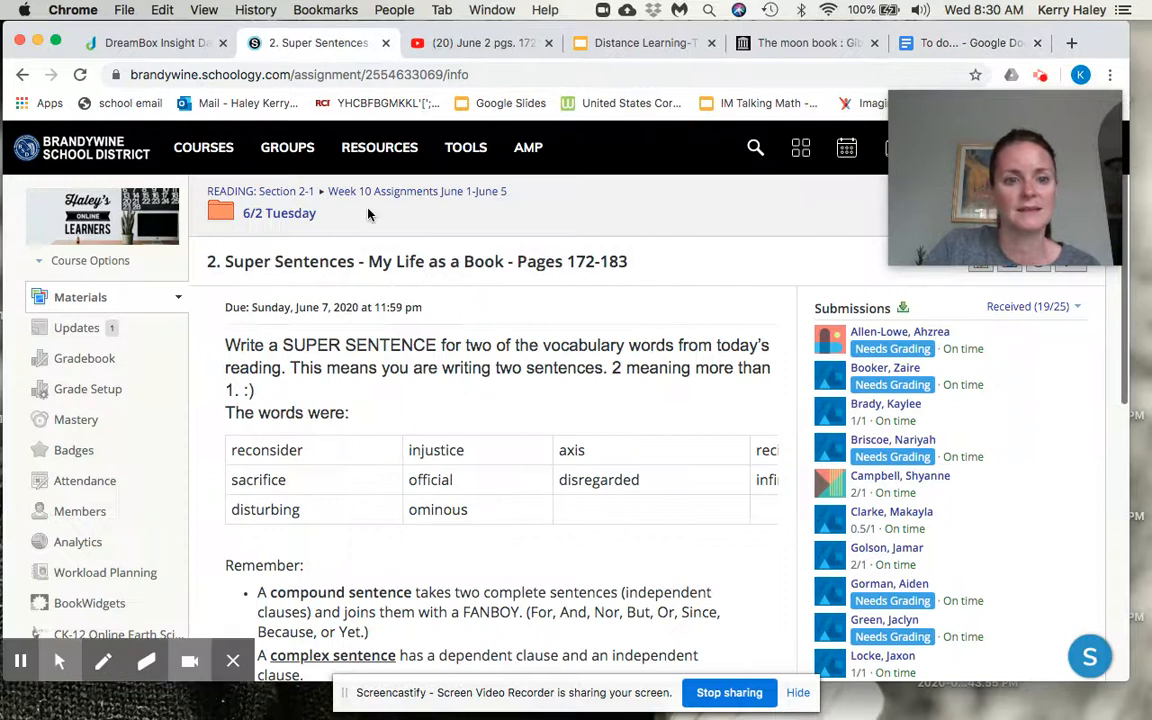
Step: Navigate from Week 10 Assignments into the 6/3 Wednesday folder
{"action": "left_click", "coordinate": [416, 192]}
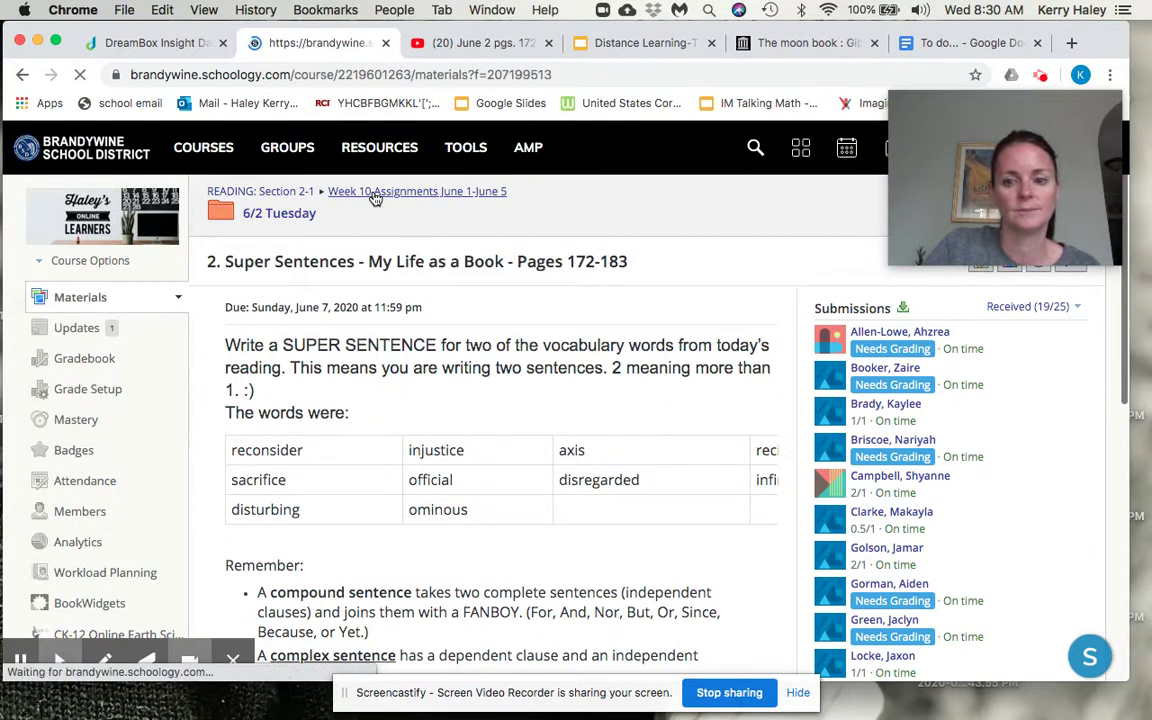
{"action": "left_click", "coordinate": [412, 192]}
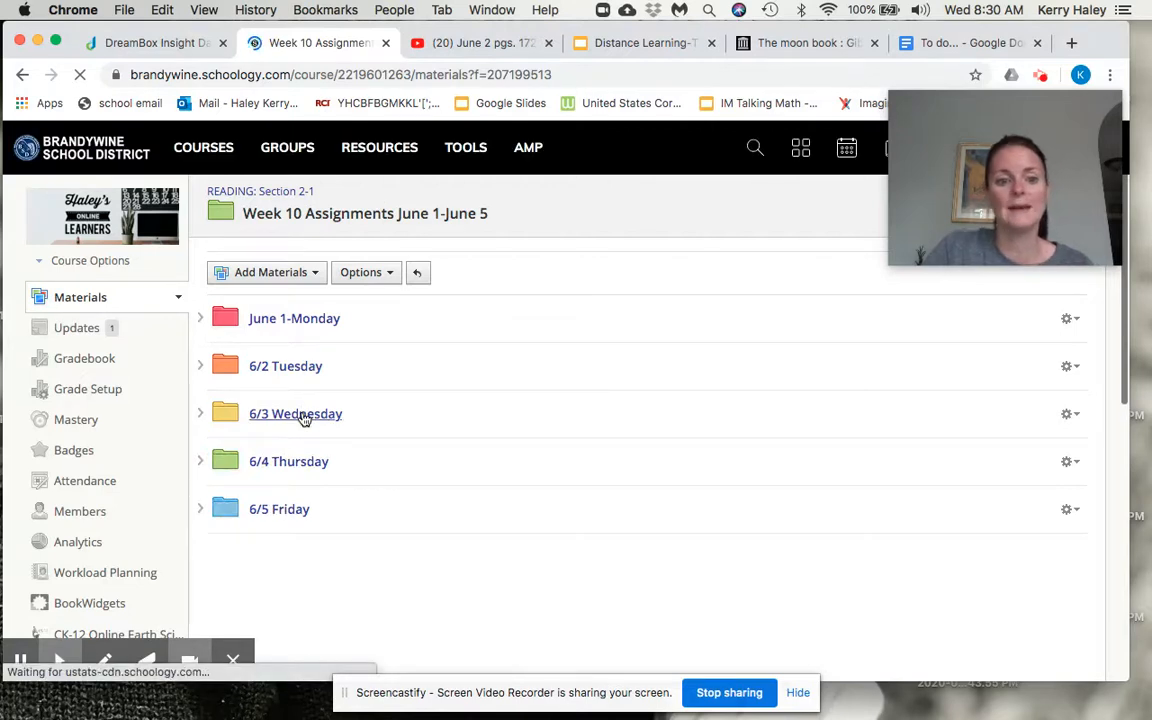
{"action": "left_click", "coordinate": [296, 414]}
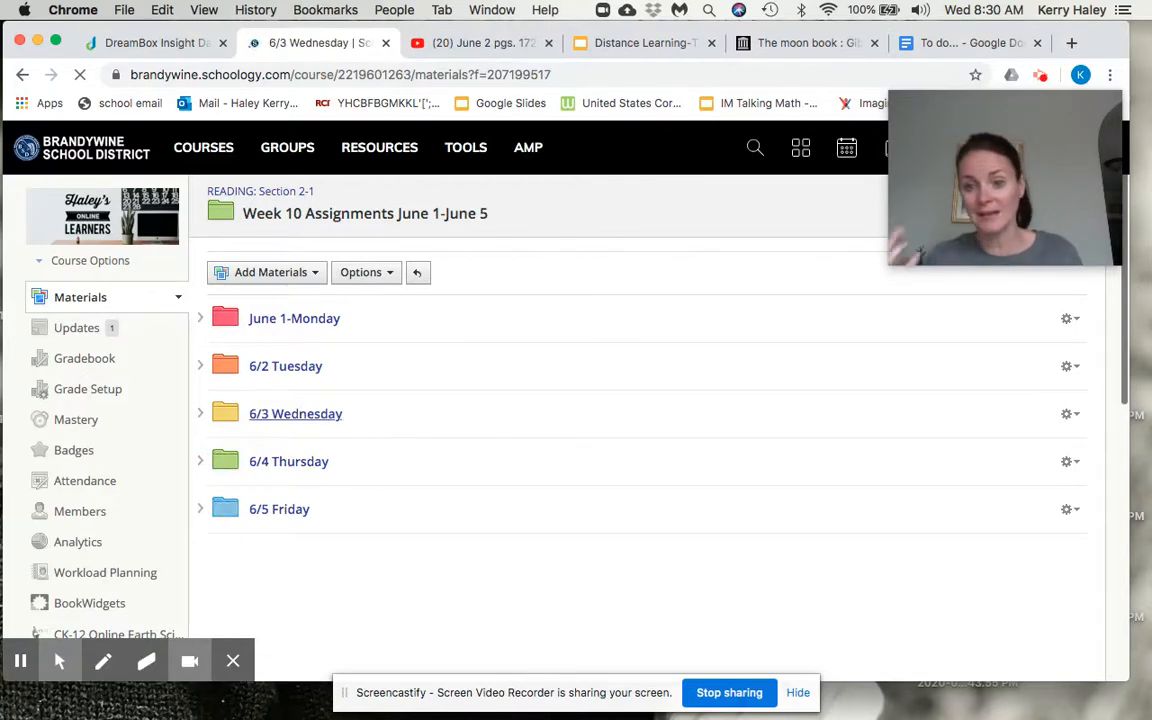
{"action": "left_click", "coordinate": [296, 412]}
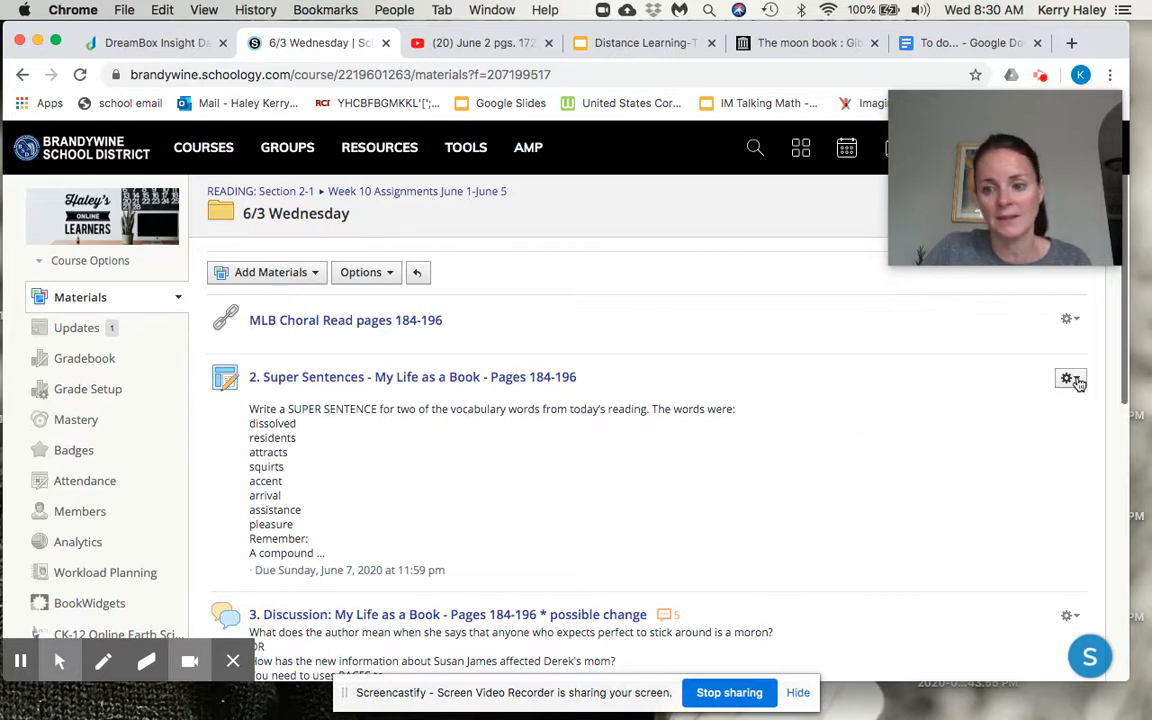
Step: Edit the Super Sentences description to add 'You need to write two sentences.'
{"action": "left_click", "coordinate": [1068, 380]}
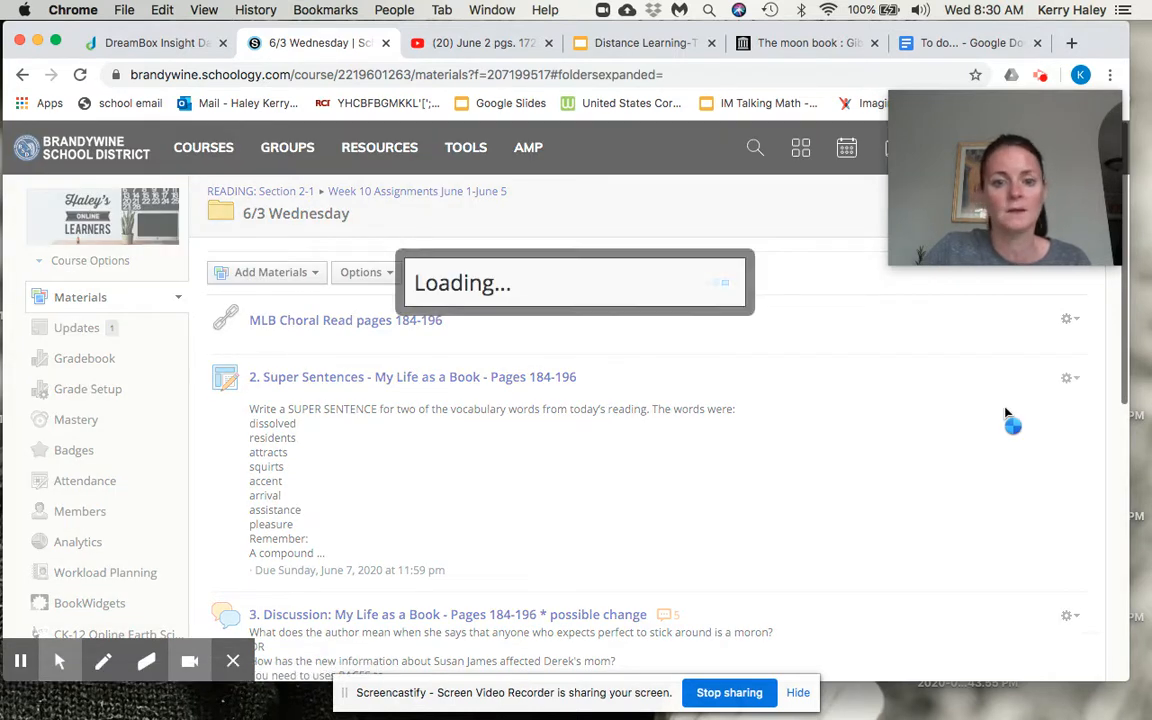
{"action": "mouse_move", "coordinate": [884, 412]}
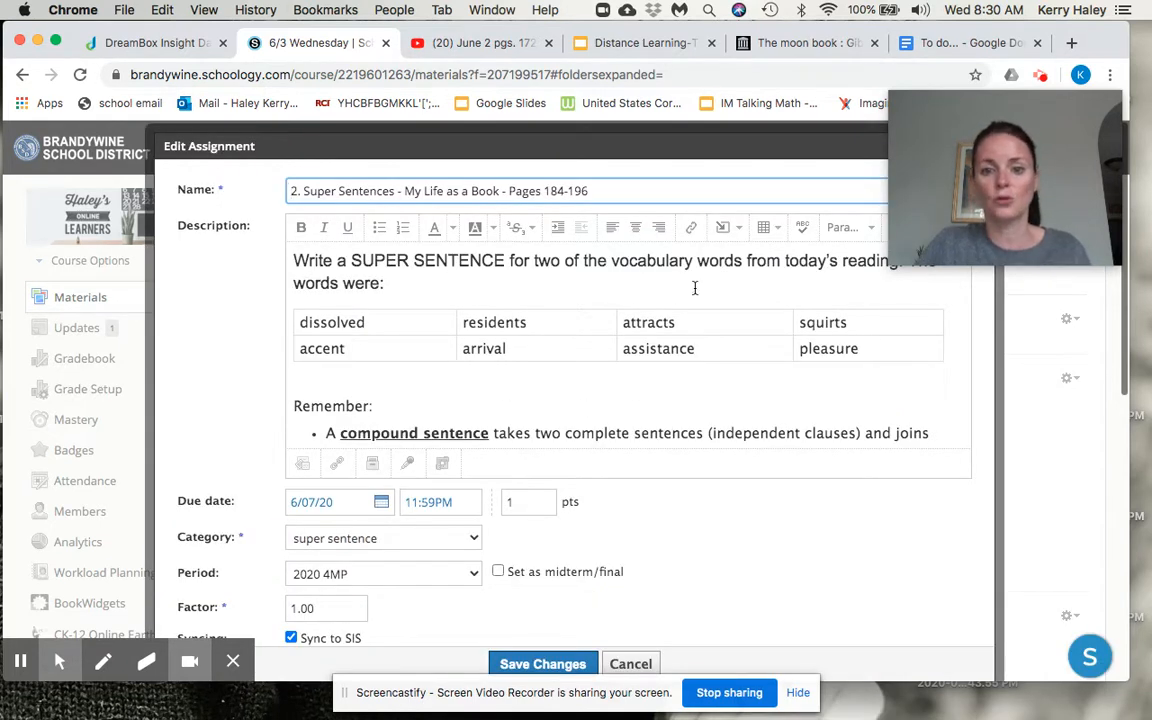
{"action": "mouse_move", "coordinate": [908, 272]}
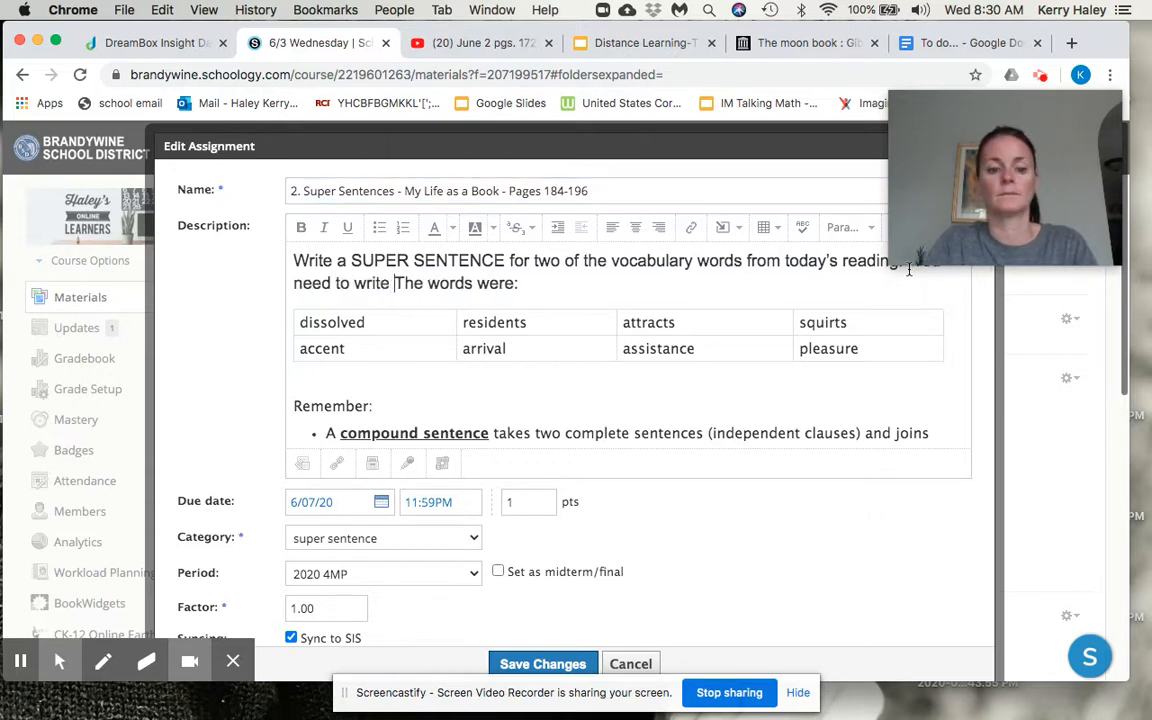
{"action": "type", "text": "two sentences."}
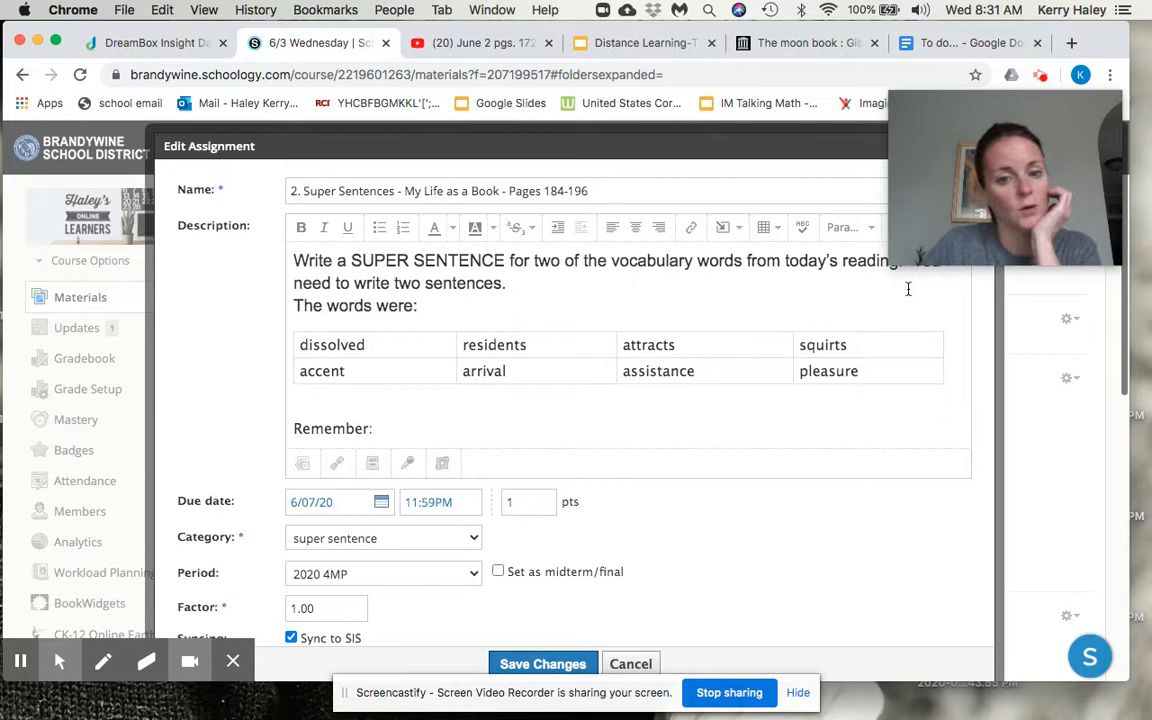
{"action": "scroll", "scroll_direction": "down", "scroll_amount": 3}
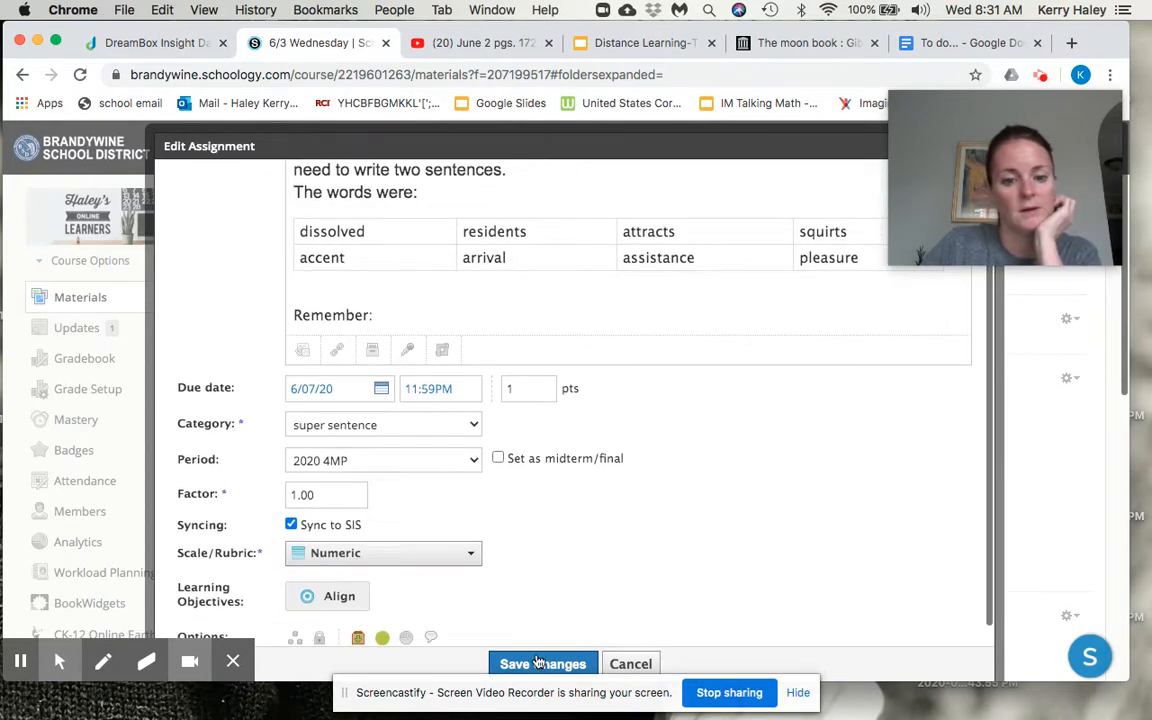
Step: Save the Super Sentences change and move on to the My Life as a Book pages 184-196 discussion
{"action": "left_click", "coordinate": [544, 664]}
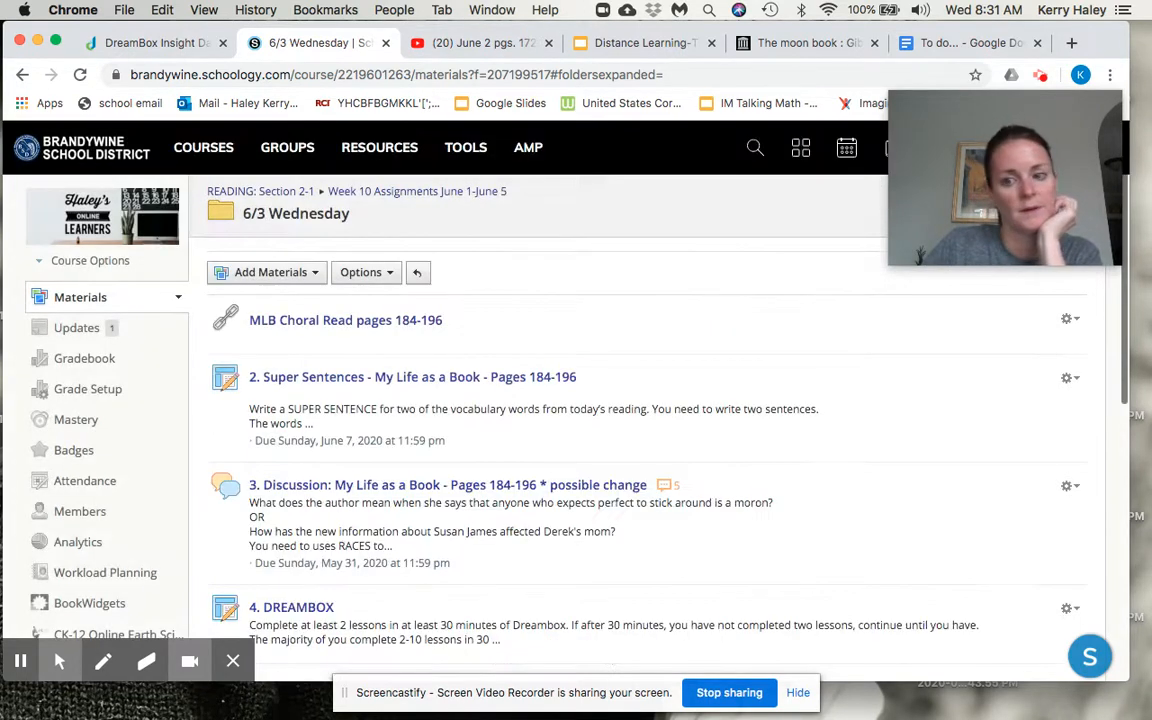
{"action": "left_click", "coordinate": [412, 376]}
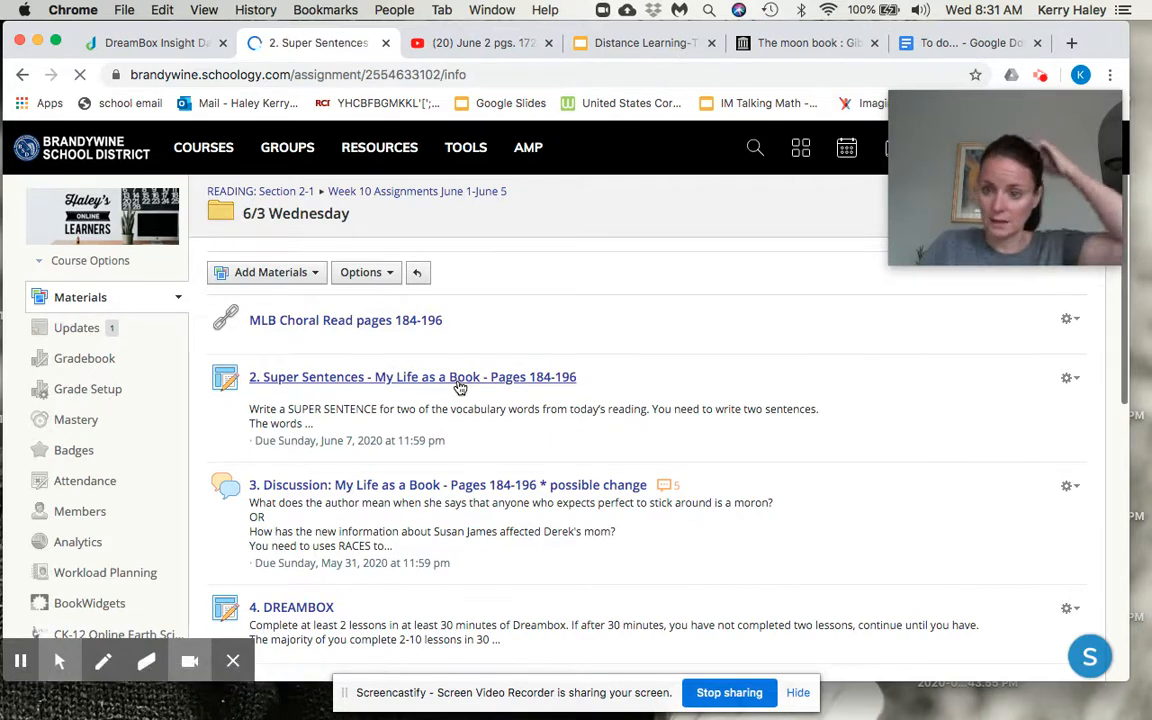
{"action": "left_click", "coordinate": [412, 376]}
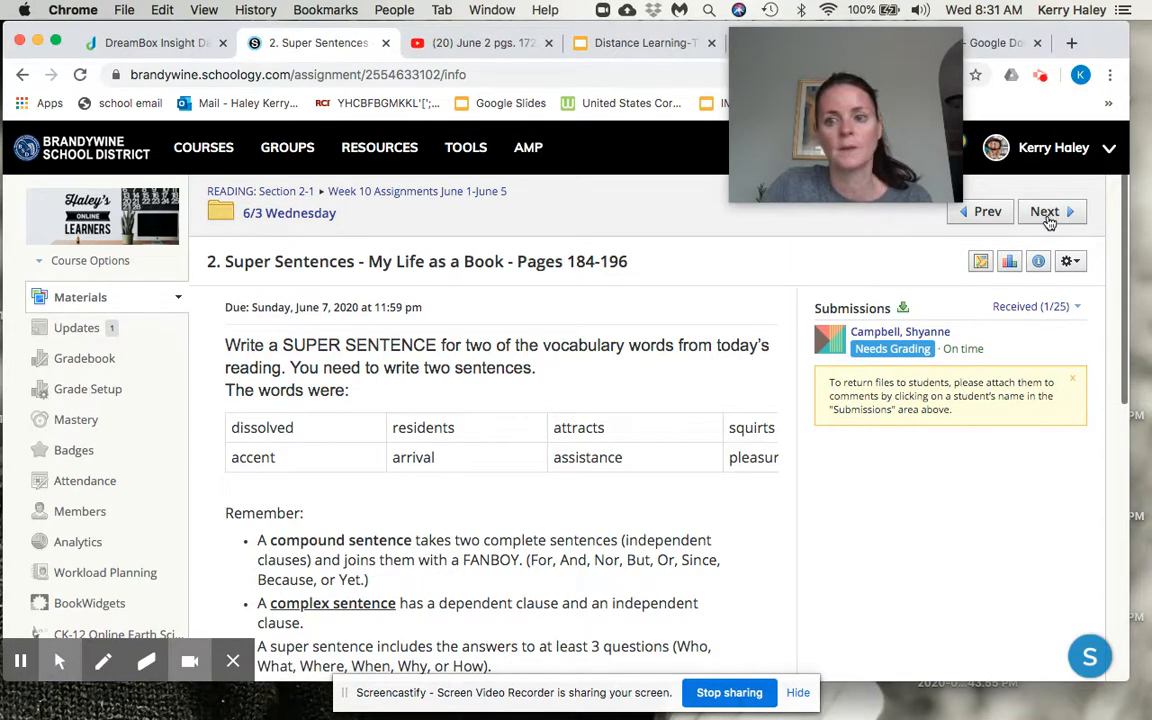
{"action": "left_click", "coordinate": [1046, 212]}
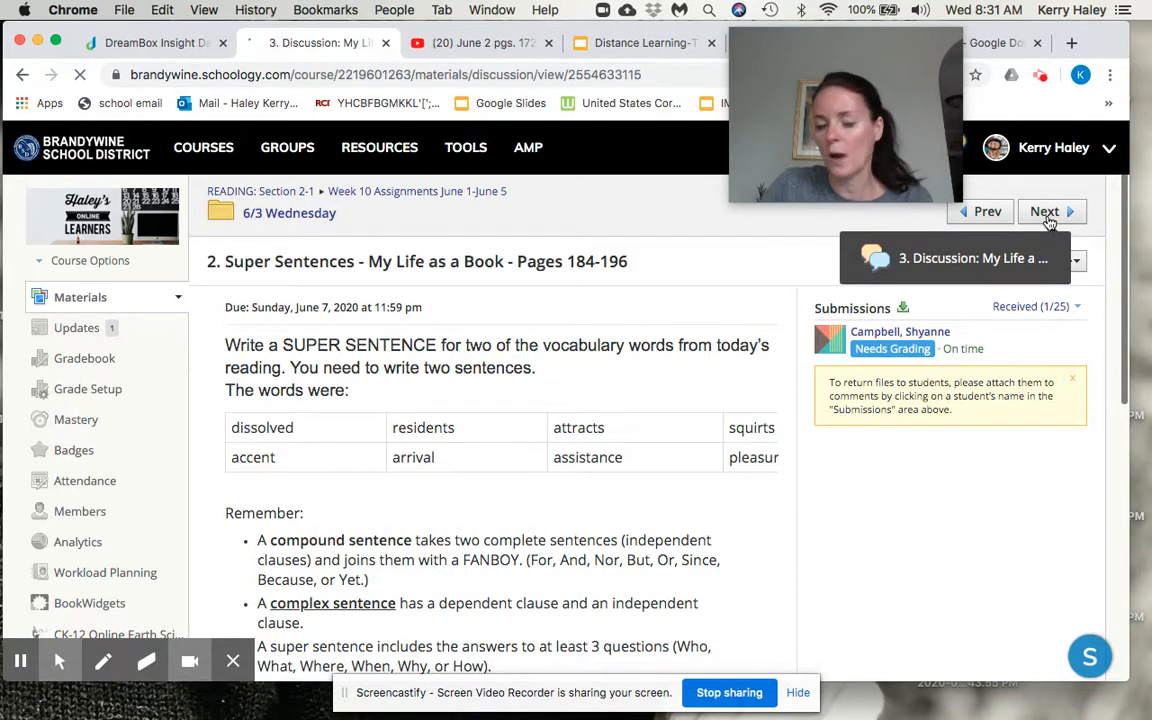
{"action": "left_click", "coordinate": [1044, 212]}
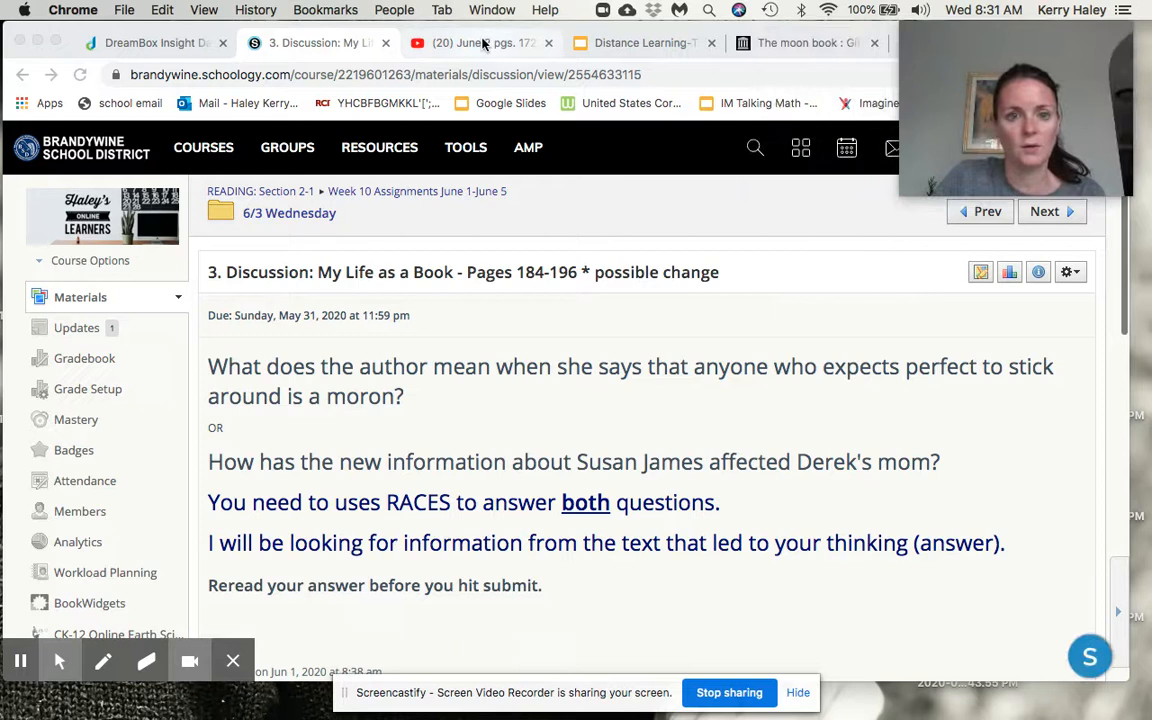
Step: Briefly play the June 2 pgs. 172-183 reading video on YouTube, then return to the discussion
{"action": "left_click", "coordinate": [480, 44]}
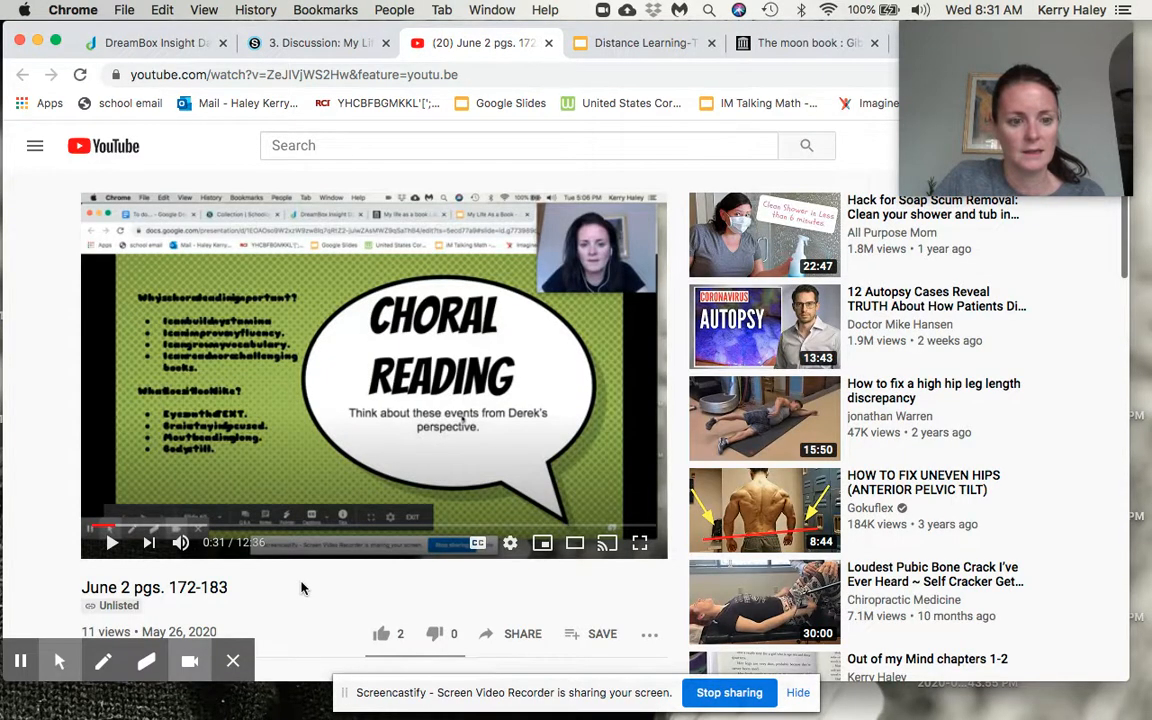
{"action": "left_click", "coordinate": [108, 76]}
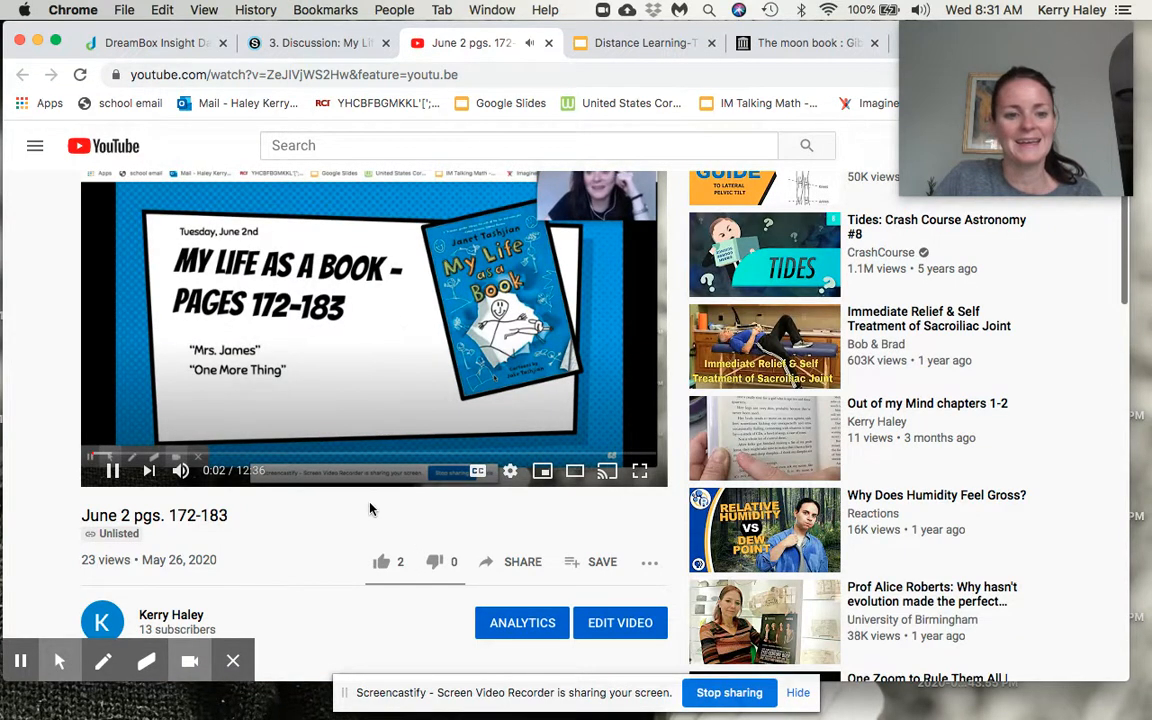
{"action": "left_click", "coordinate": [112, 472]}
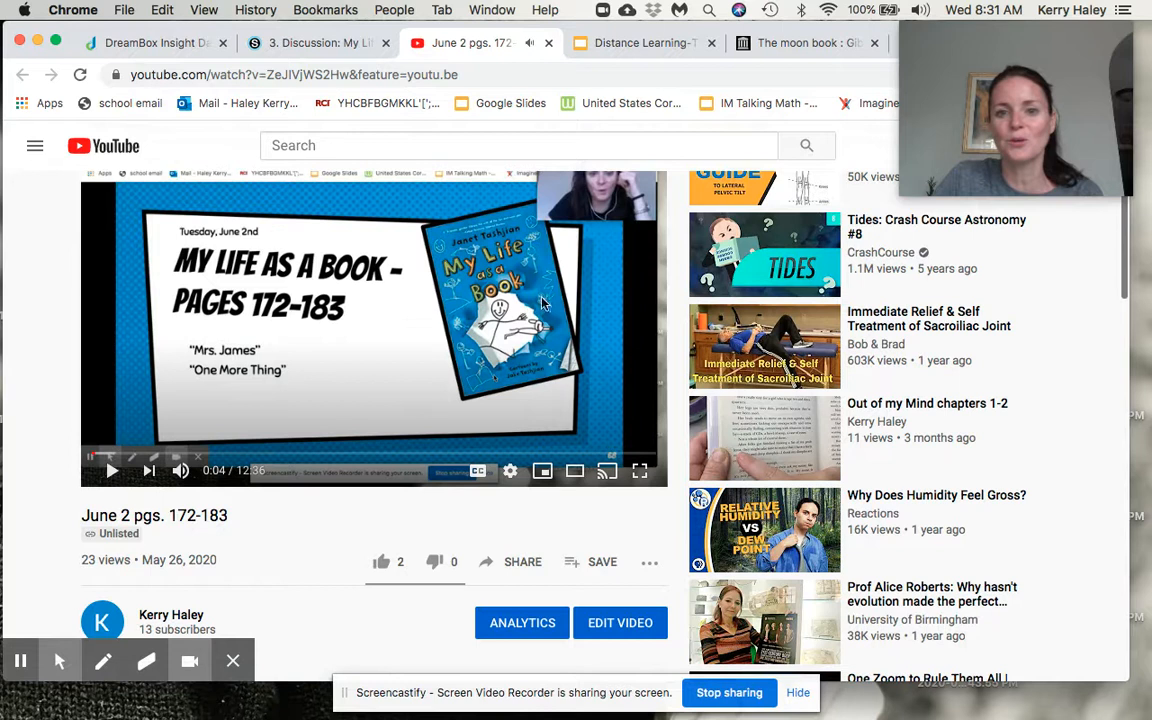
{"action": "left_click", "coordinate": [320, 44]}
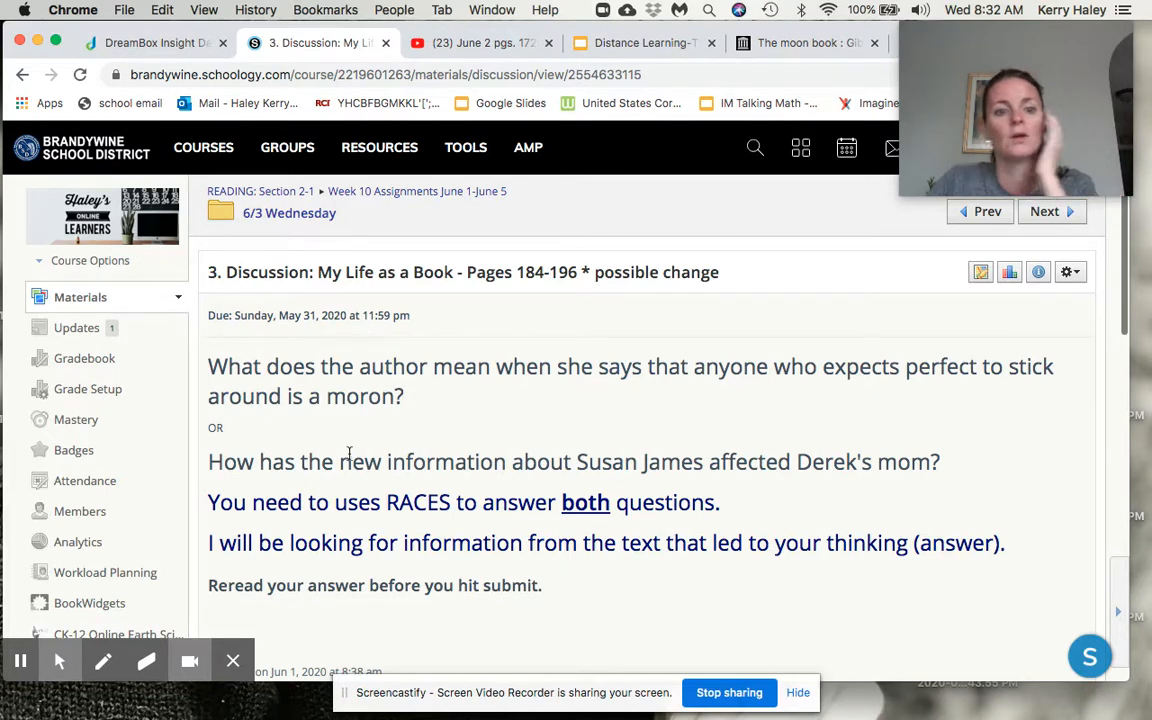
{"action": "mouse_move", "coordinate": [488, 516]}
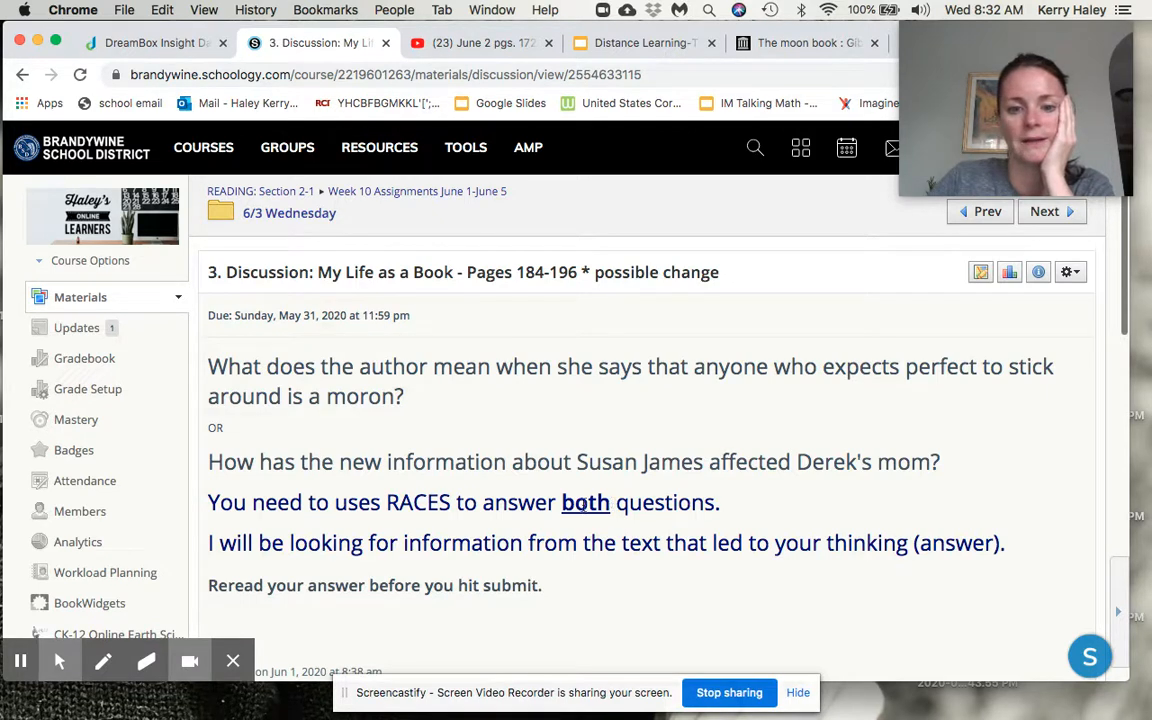
{"action": "mouse_move", "coordinate": [610, 472]}
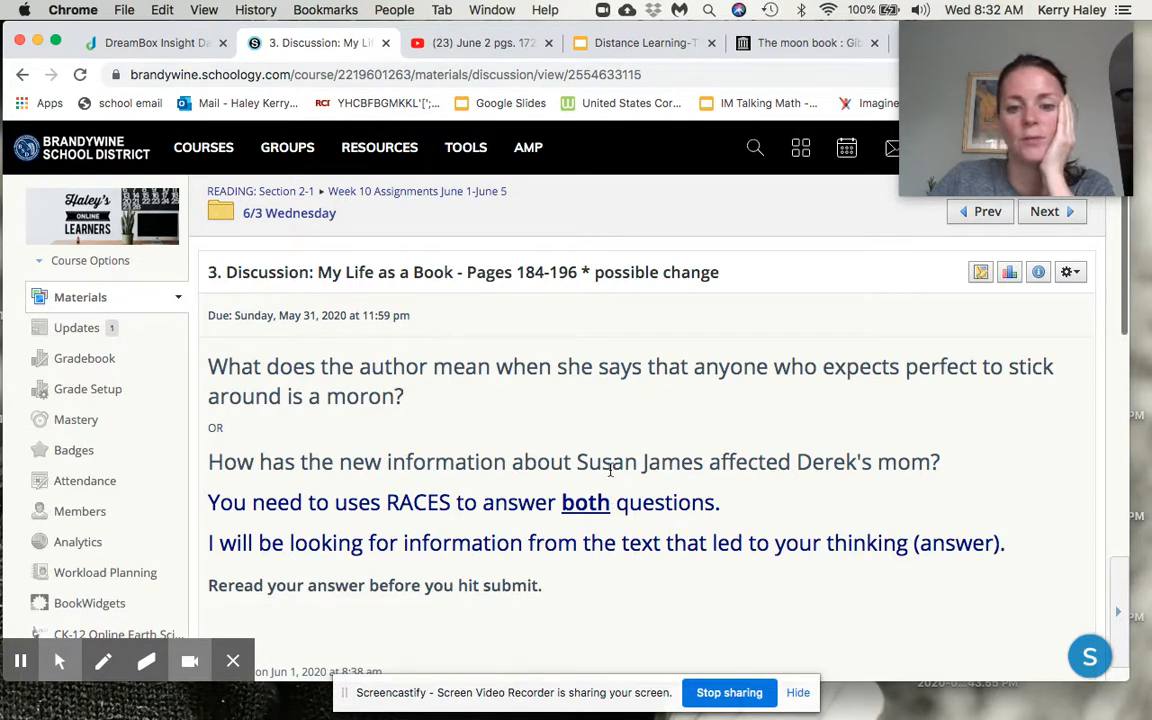
{"action": "mouse_move", "coordinate": [1038, 272]}
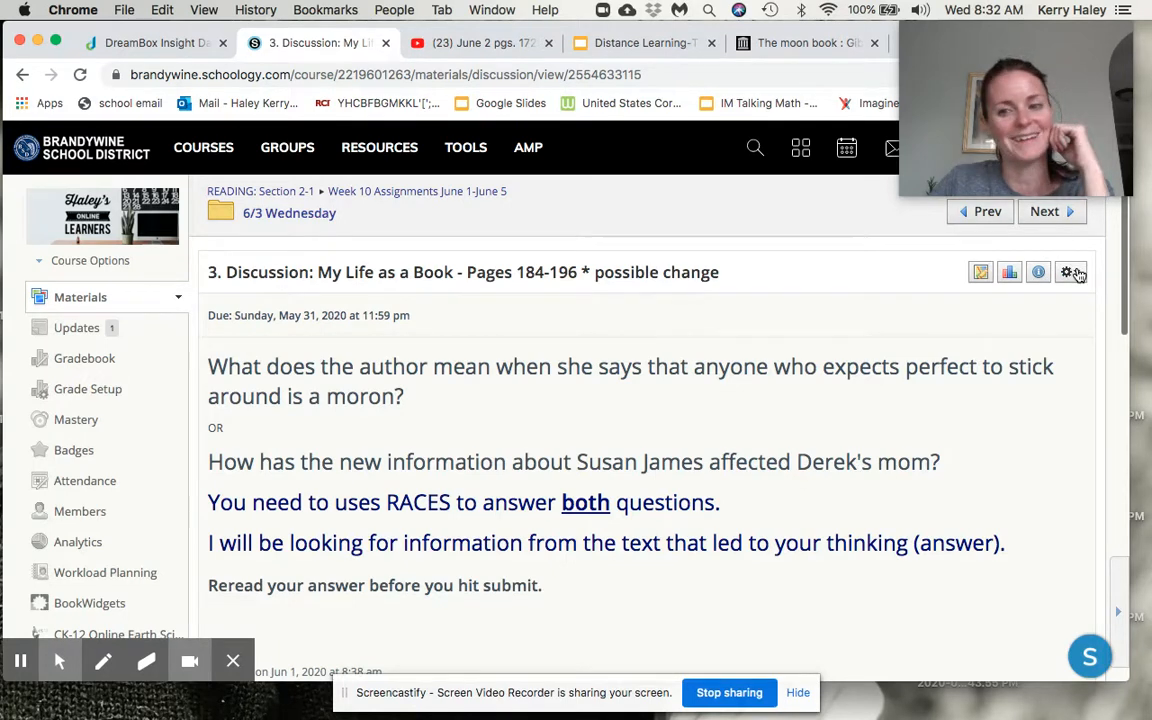
Step: Start editing the My Life as a Book discussion assignment via its gear menu
{"action": "left_click", "coordinate": [1070, 272]}
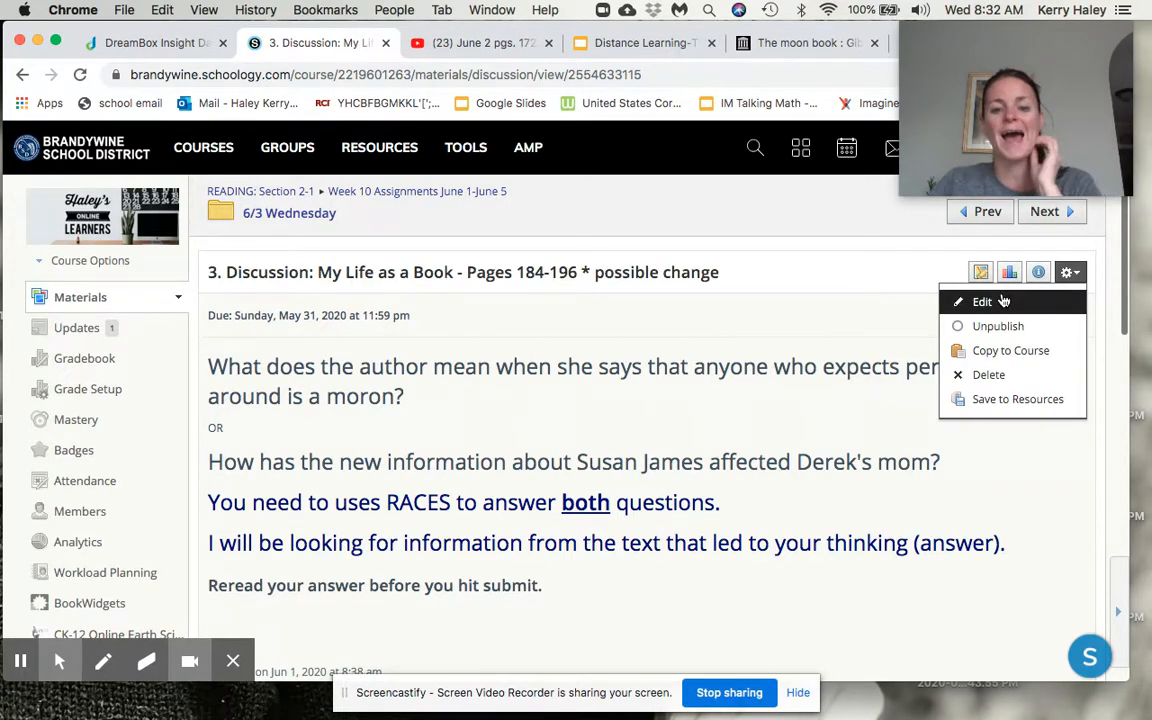
{"action": "left_click", "coordinate": [982, 300]}
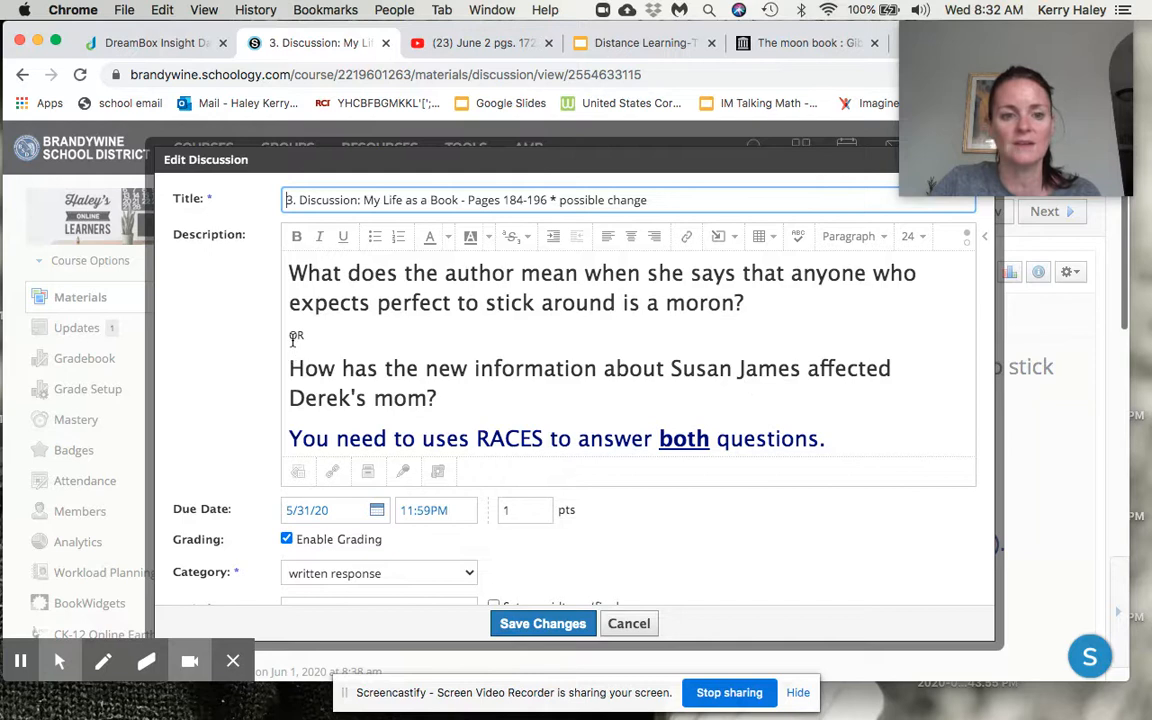
Step: Enlarge the OR between the questions, shorten the RACES line to 'answer.', and save
{"action": "left_click", "coordinate": [920, 236]}
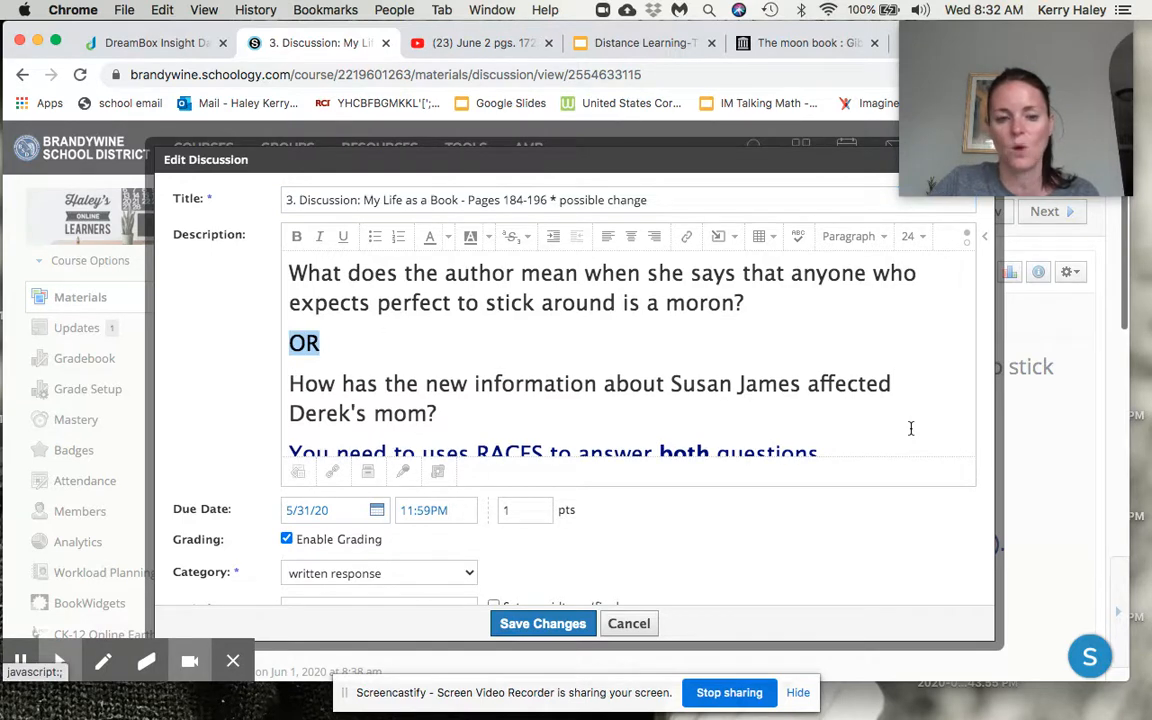
{"action": "scroll", "scroll_direction": "down", "scroll_amount": 3}
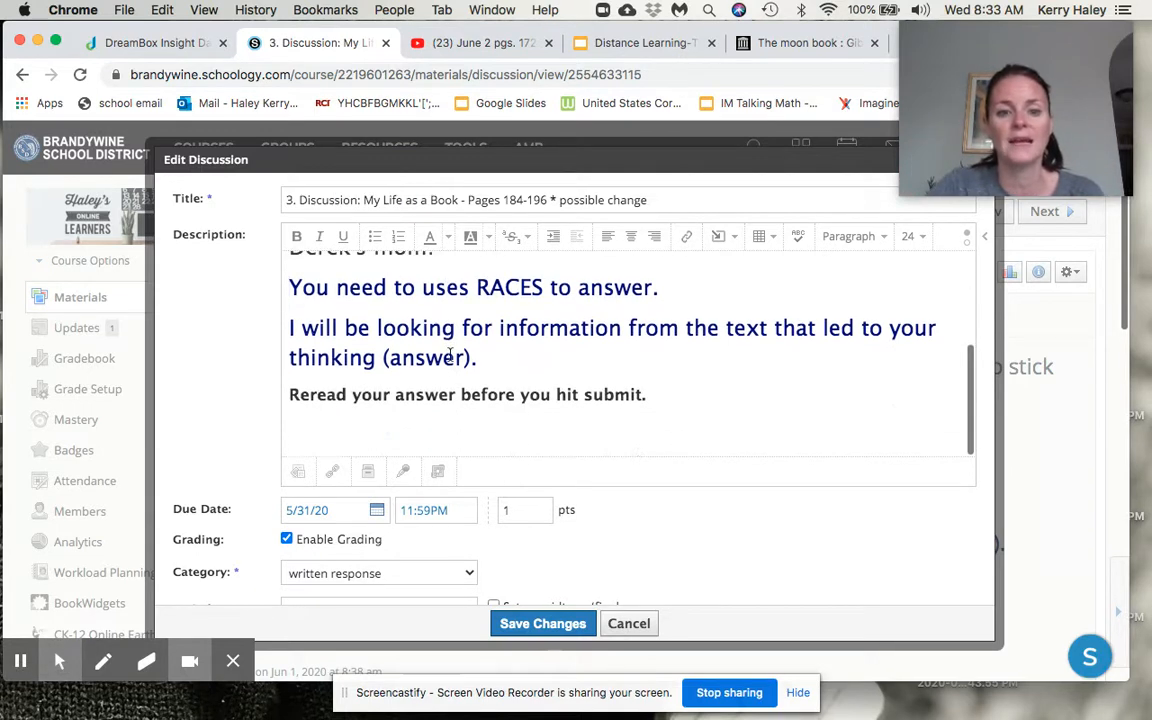
{"action": "mouse_move", "coordinate": [510, 588]}
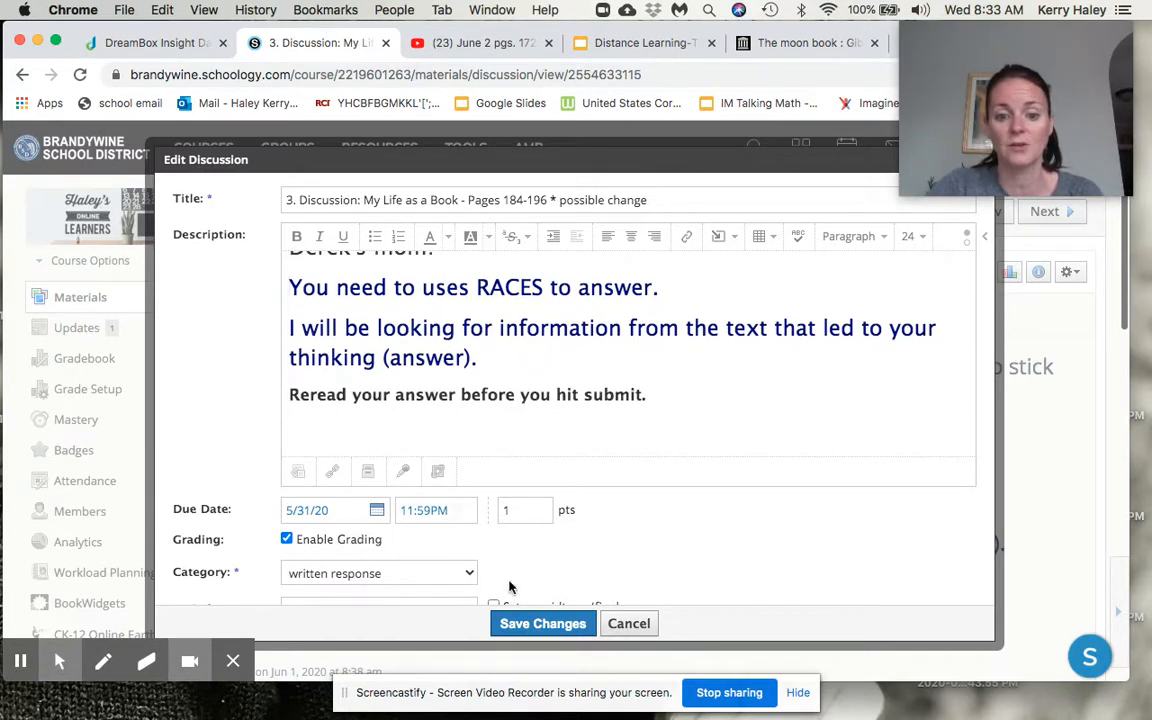
{"action": "left_click", "coordinate": [544, 624]}
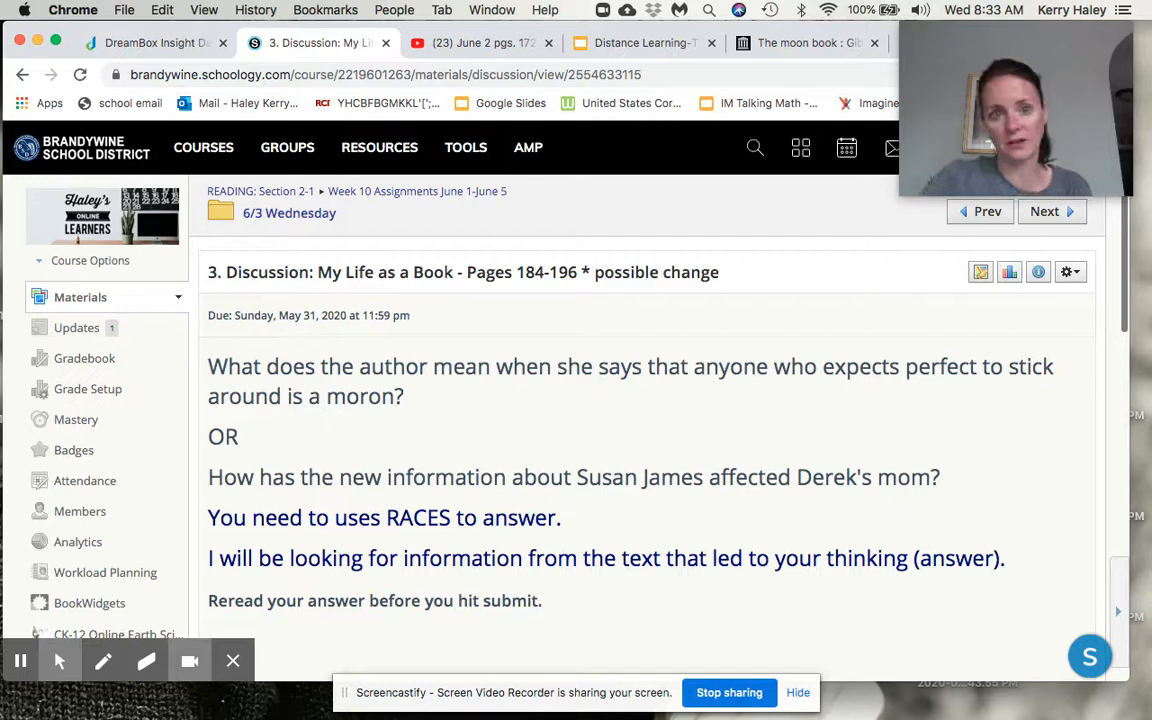
{"action": "mouse_move", "coordinate": [482, 324]}
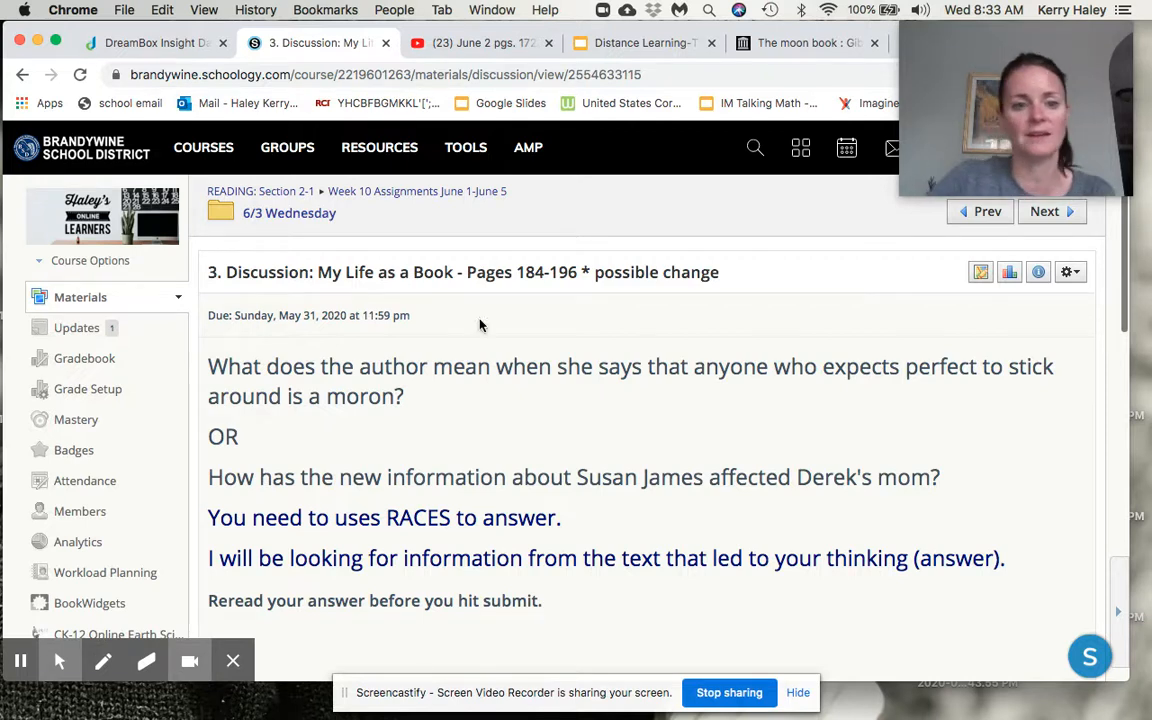
{"action": "scroll", "scroll_direction": "down", "scroll_amount": 3}
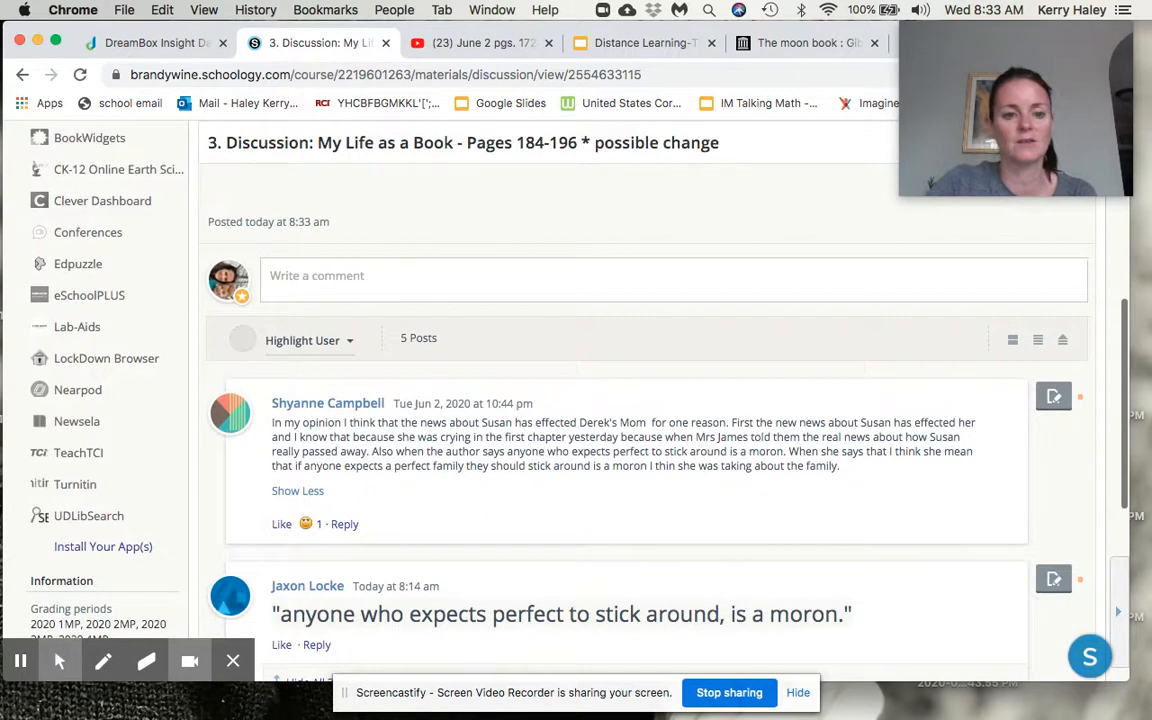
{"action": "scroll", "scroll_direction": "down", "scroll_amount": 3}
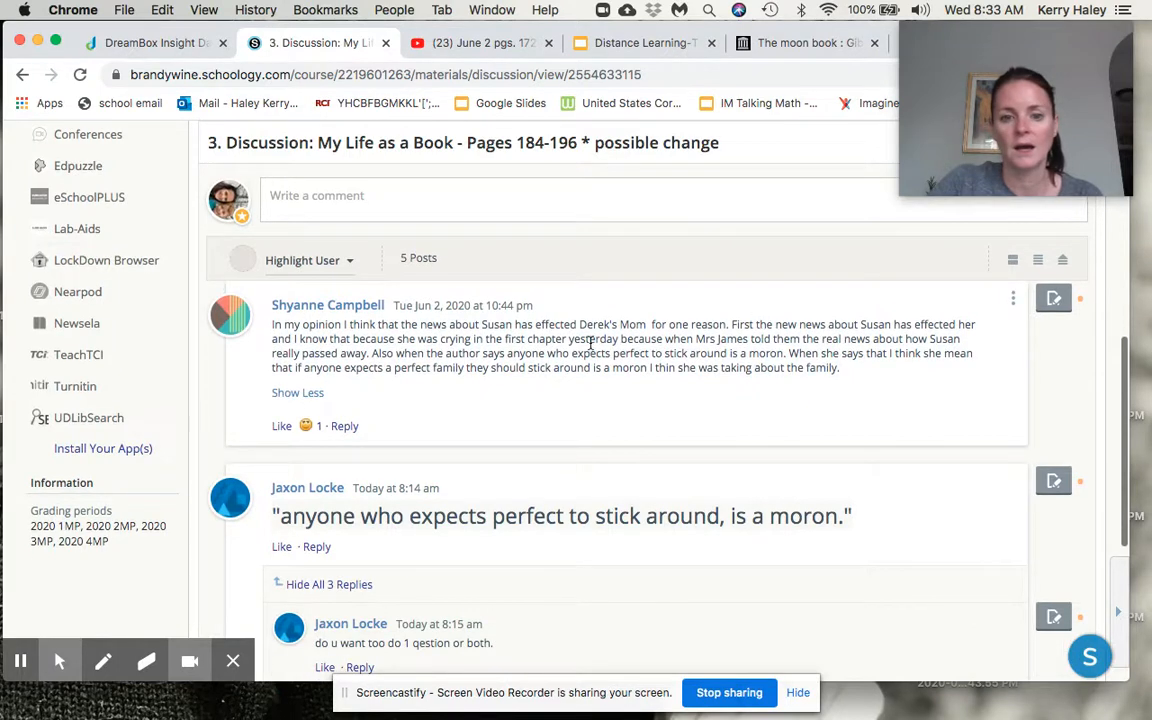
{"action": "mouse_move", "coordinate": [952, 338]}
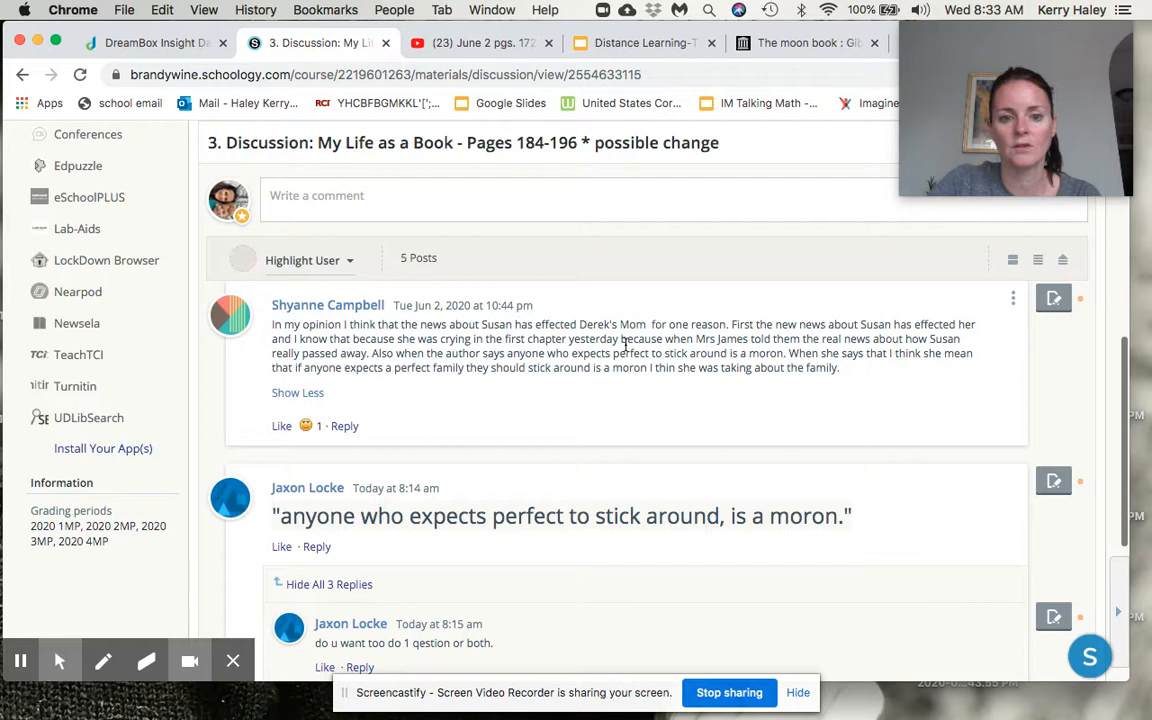
{"action": "mouse_move", "coordinate": [944, 356]}
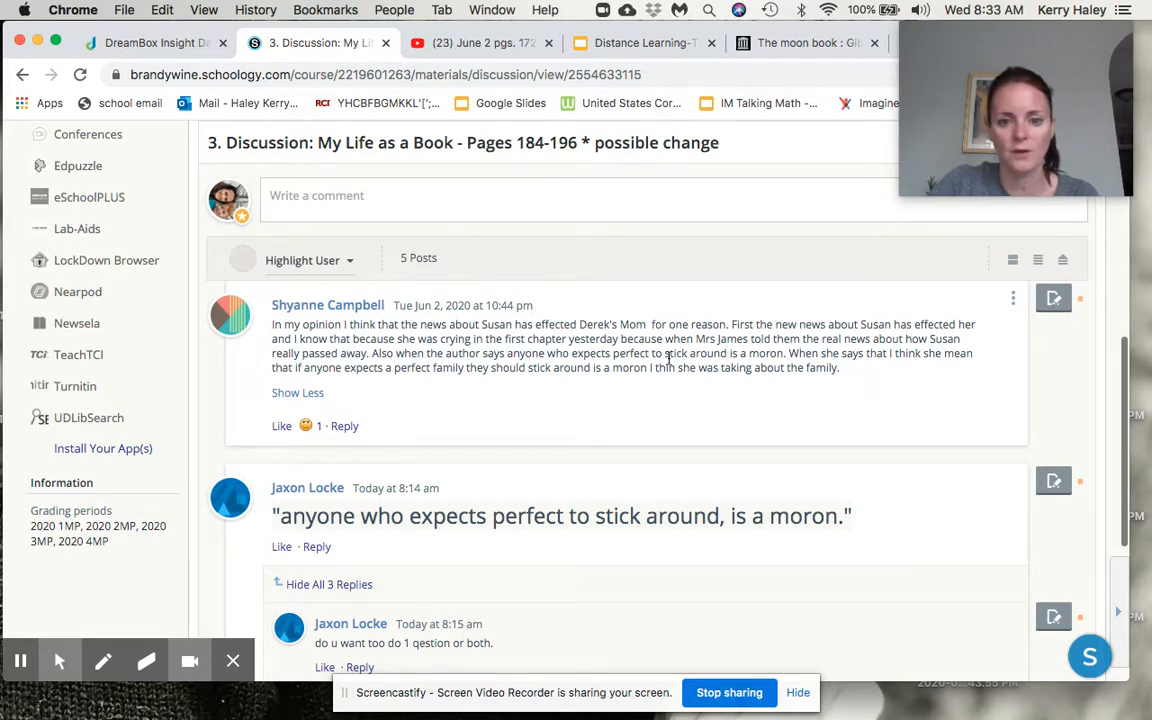
{"action": "mouse_move", "coordinate": [892, 380]}
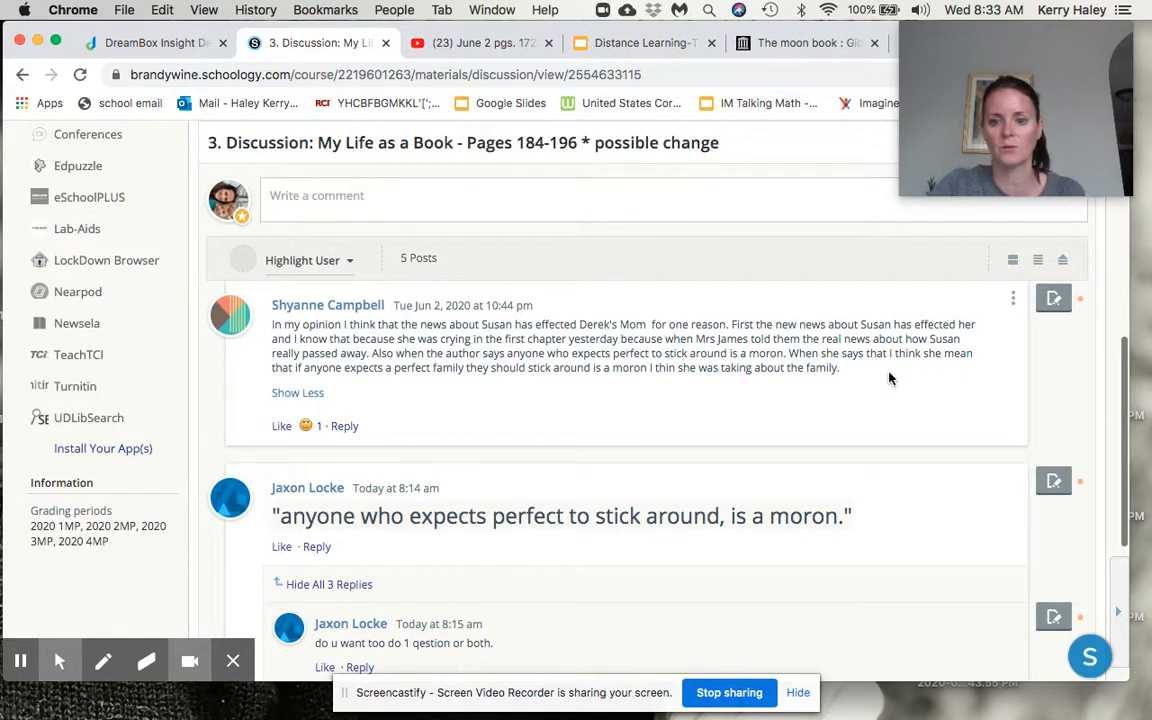
{"action": "scroll", "scroll_direction": "down", "scroll_amount": 3}
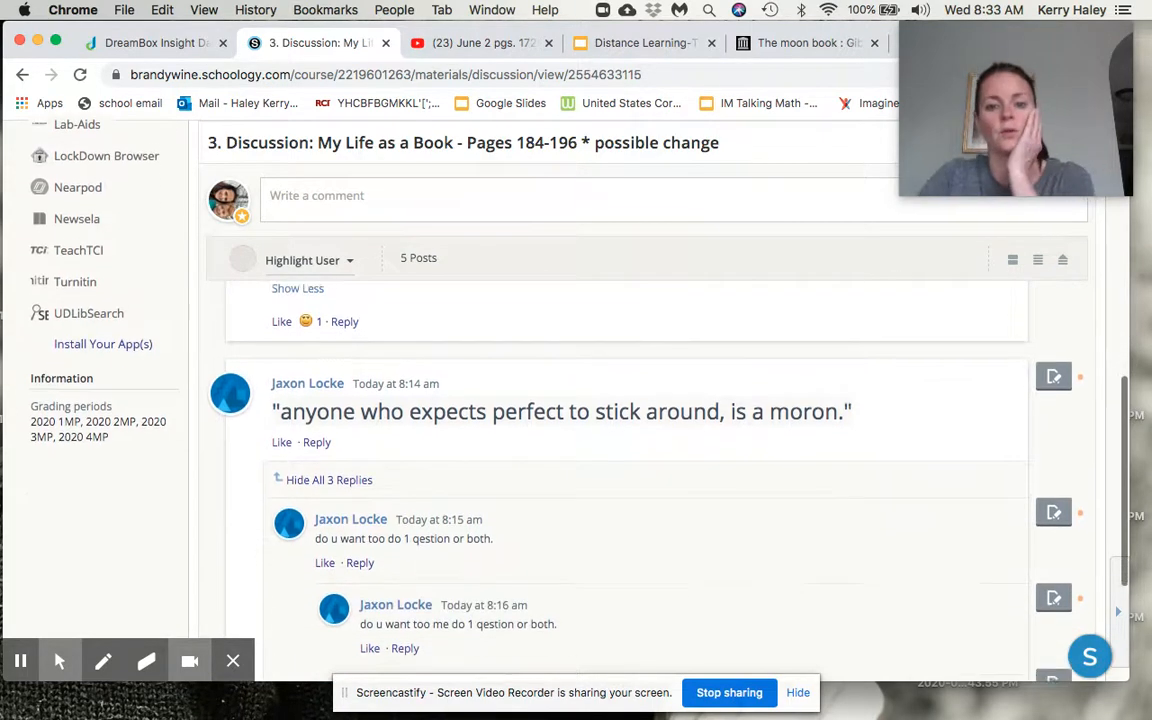
{"action": "scroll", "scroll_direction": "down", "scroll_amount": 3}
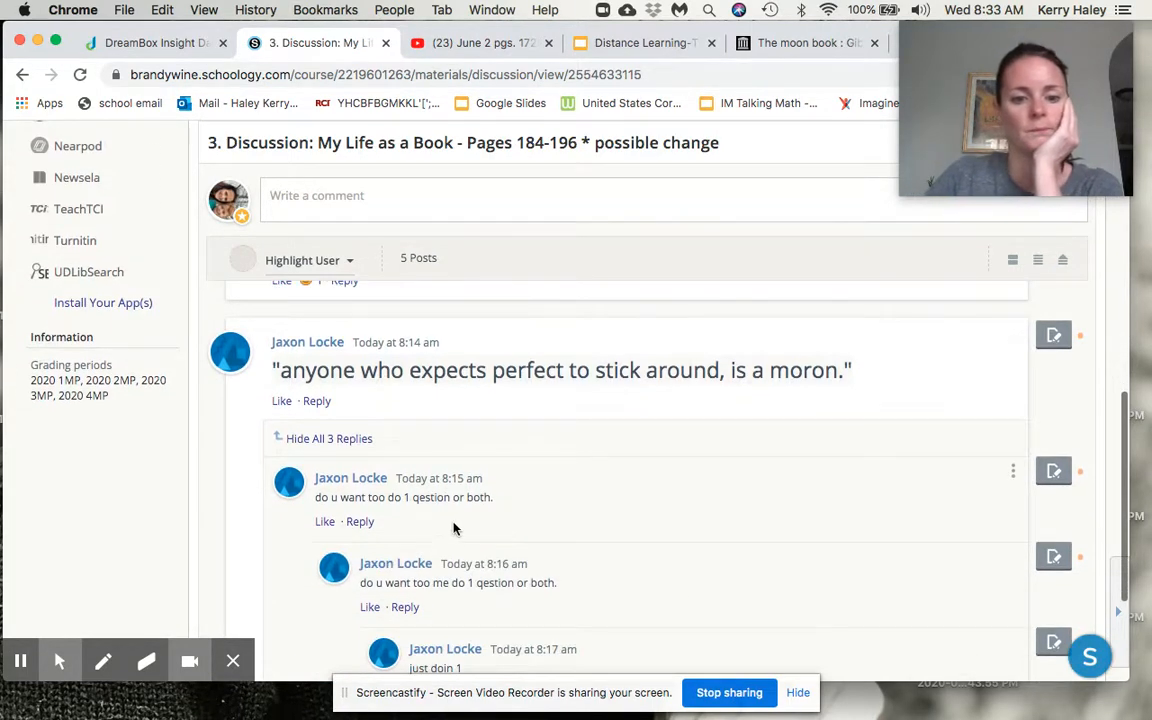
{"action": "scroll", "scroll_direction": "down", "scroll_amount": 3}
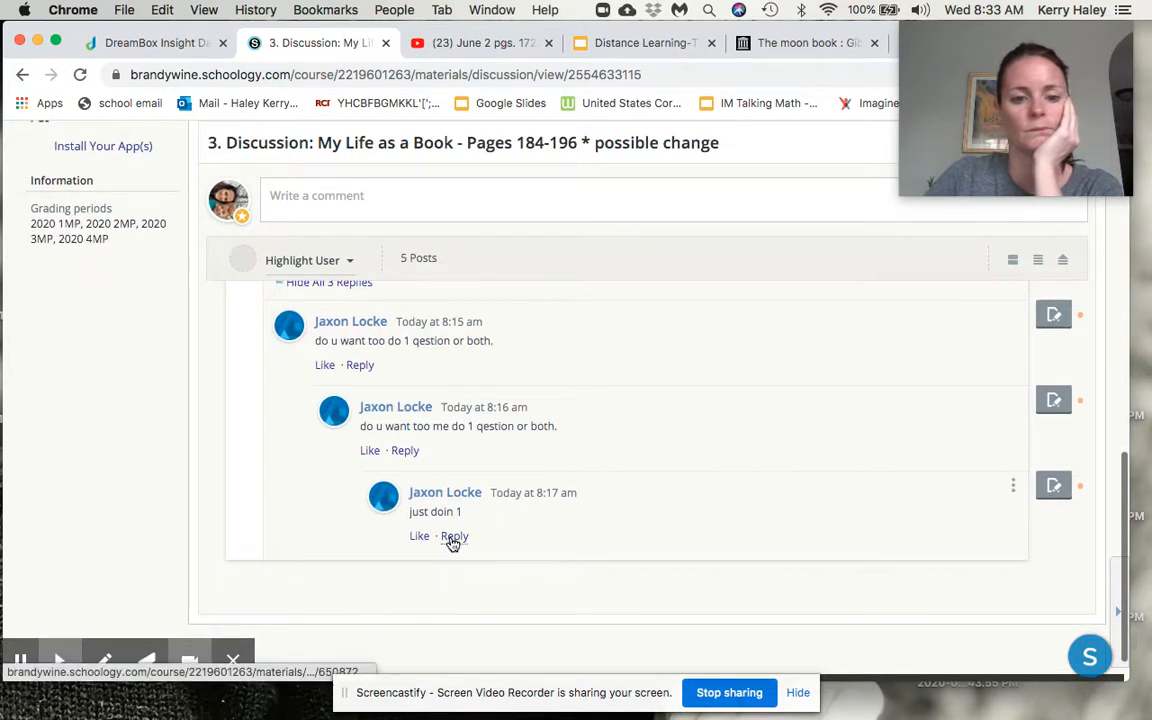
Step: Reply 'Just one!' to the student's 'just doin 1' post
{"action": "left_click", "coordinate": [454, 536]}
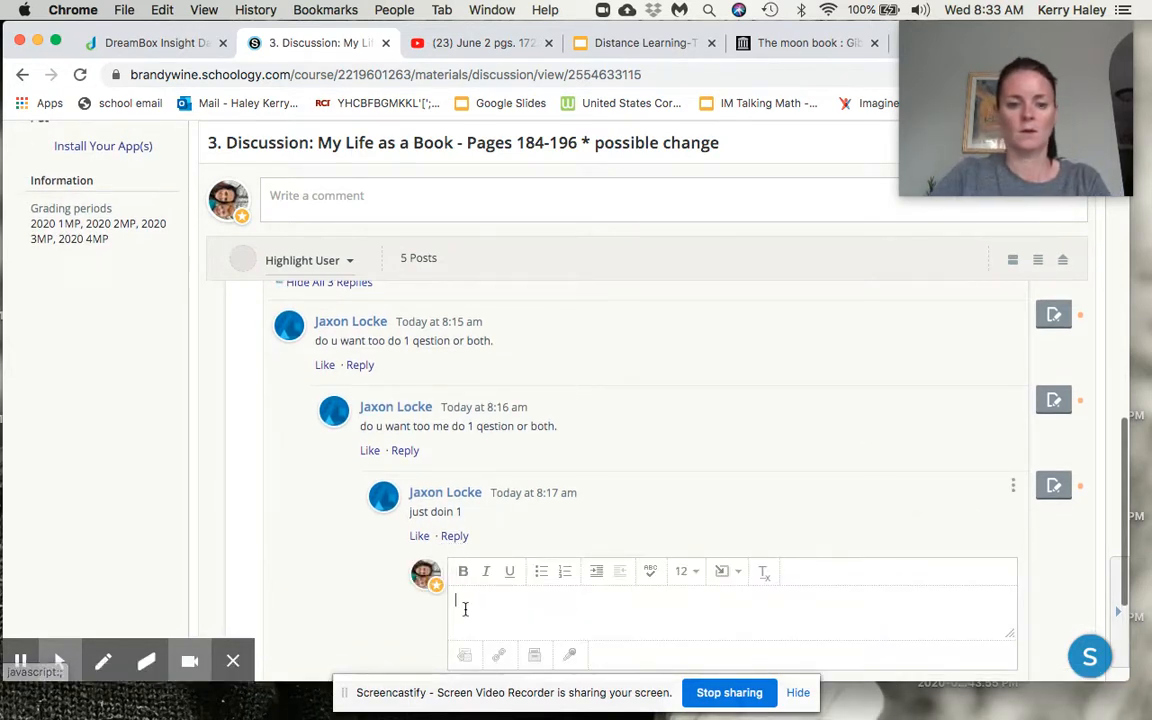
{"action": "type", "text": "Just one!"}
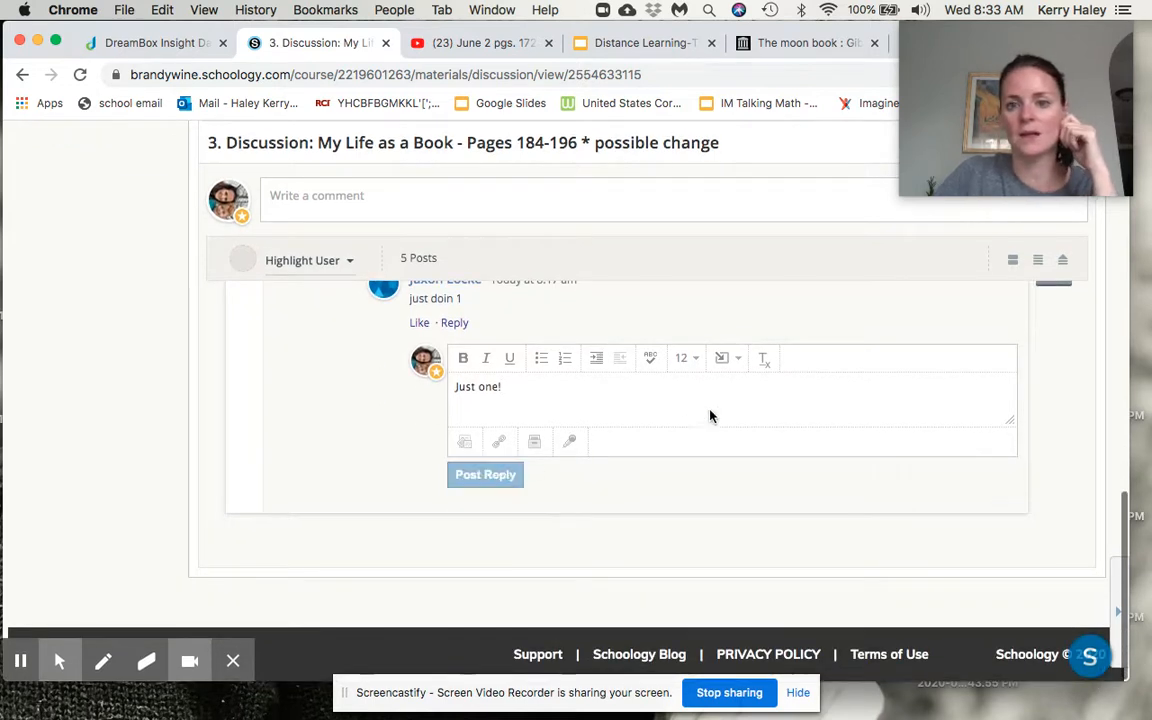
{"action": "left_click", "coordinate": [484, 474]}
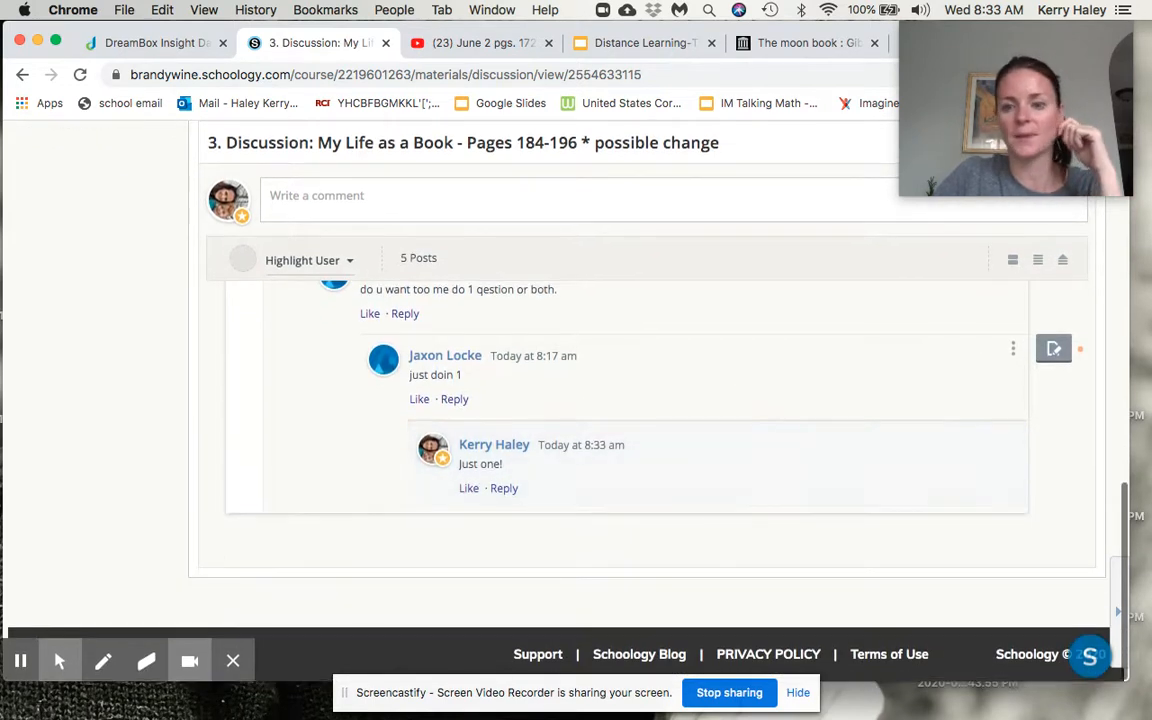